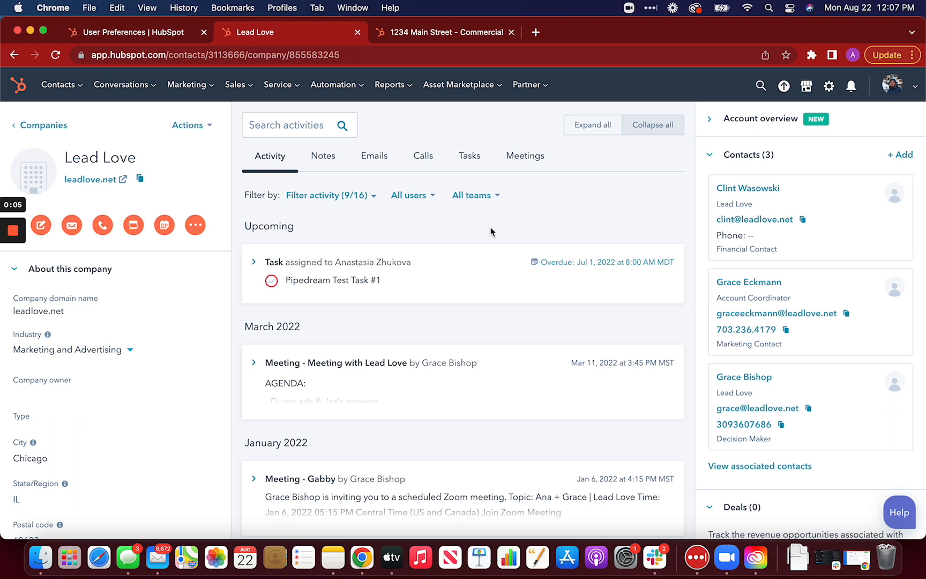
mouse_move(546, 241)
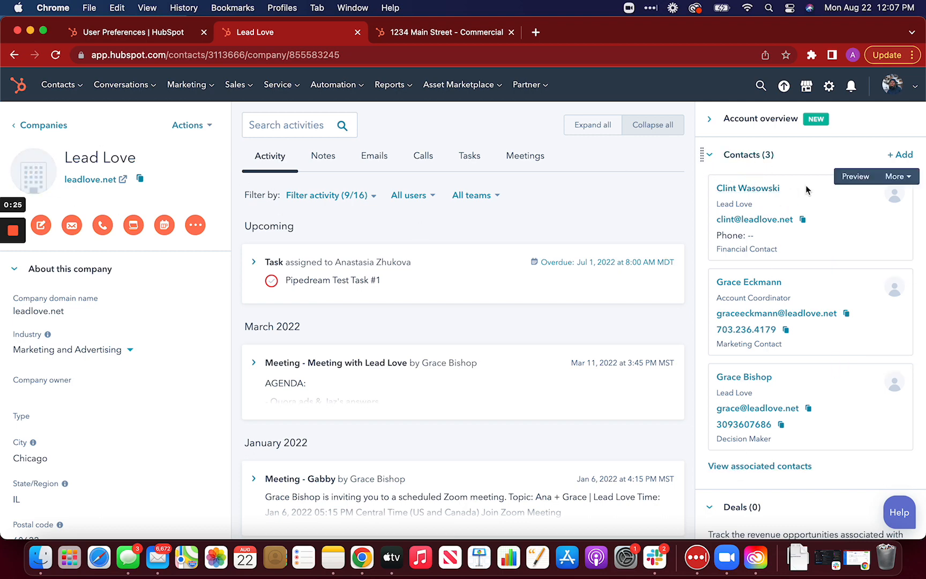
mouse_move(840, 126)
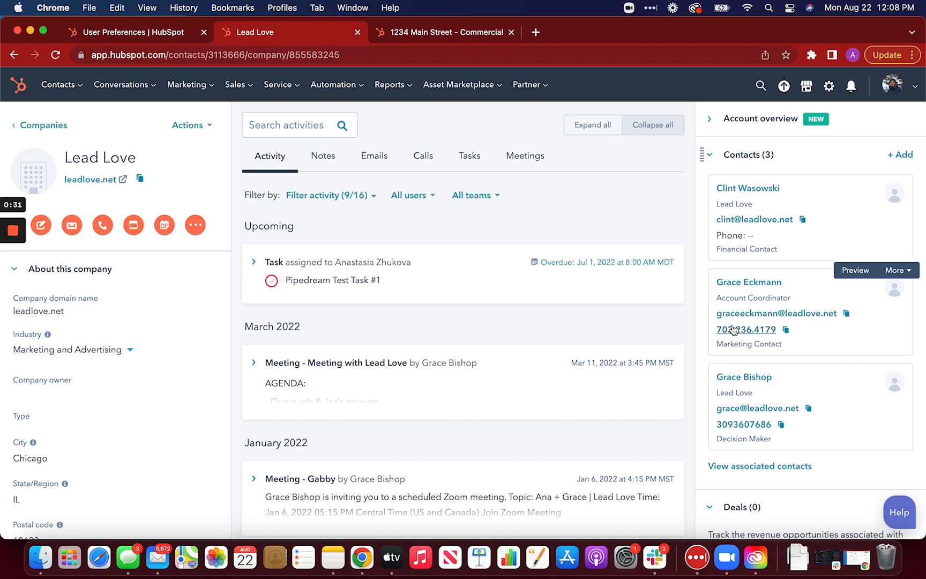
mouse_move(805, 172)
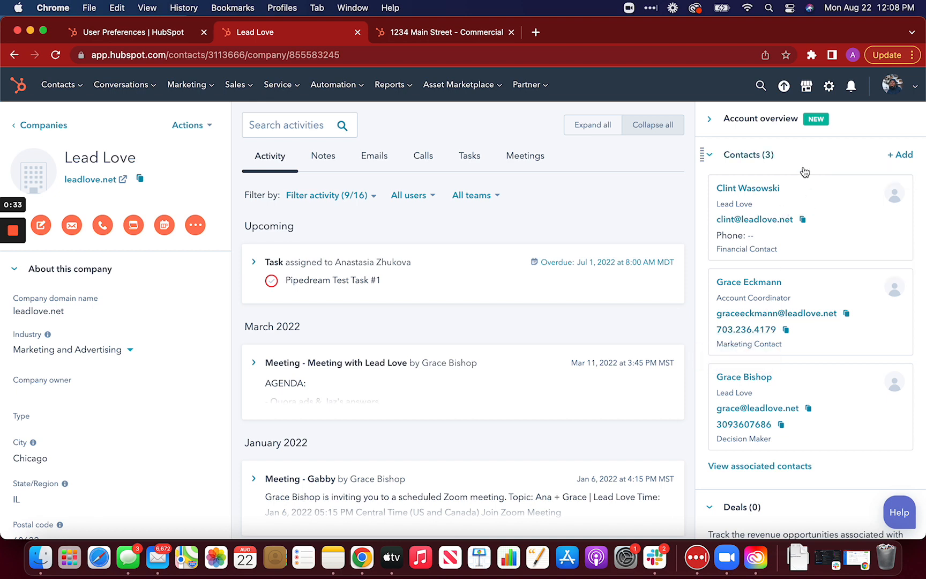
mouse_move(819, 158)
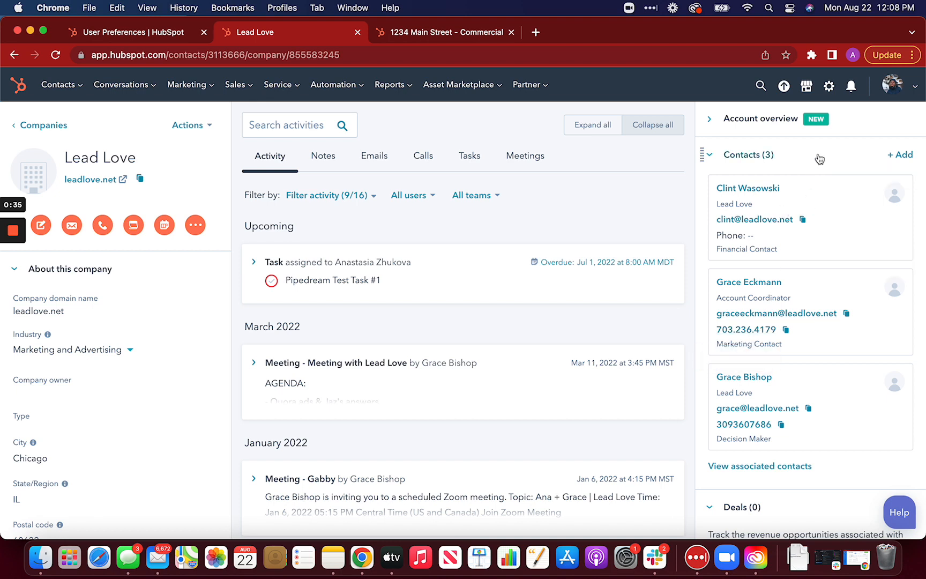
mouse_move(831, 173)
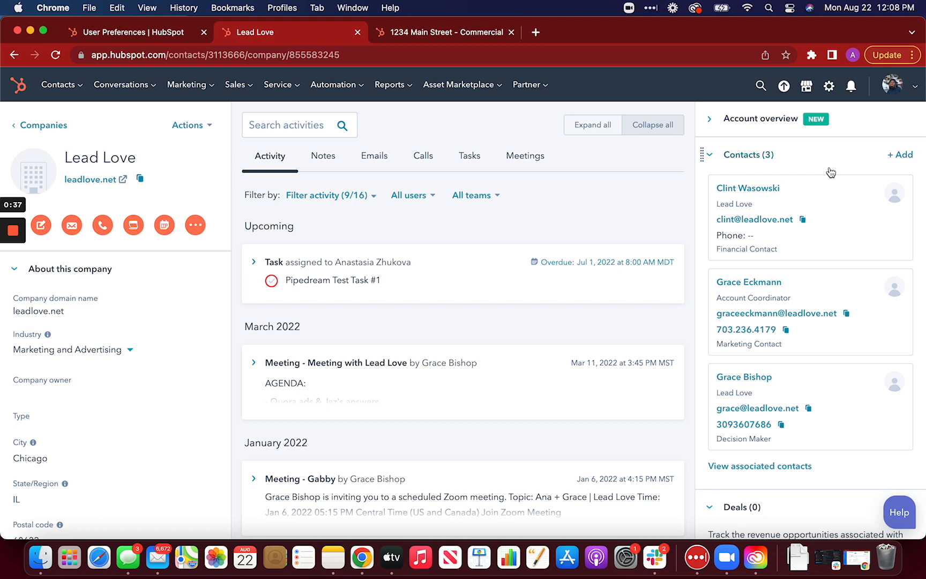
mouse_move(824, 161)
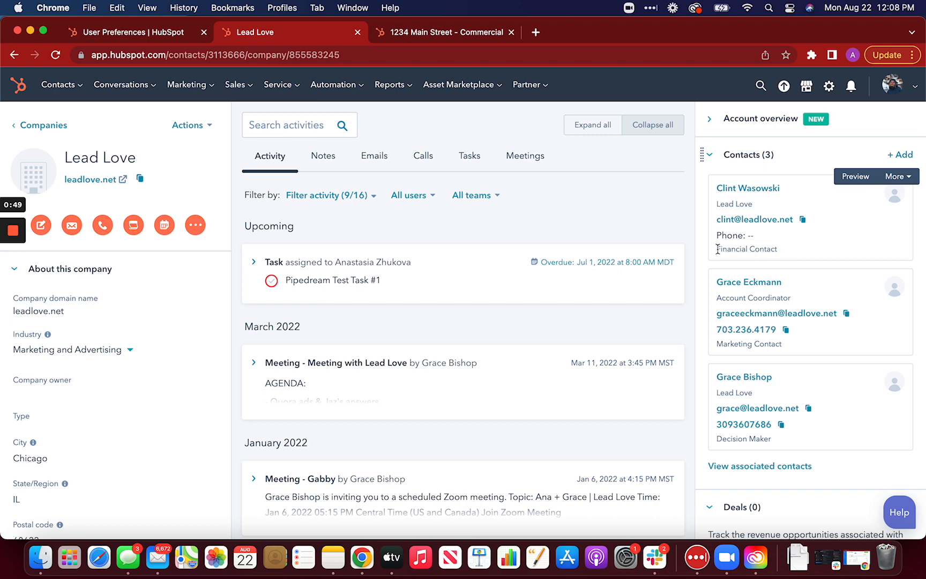
mouse_move(712, 358)
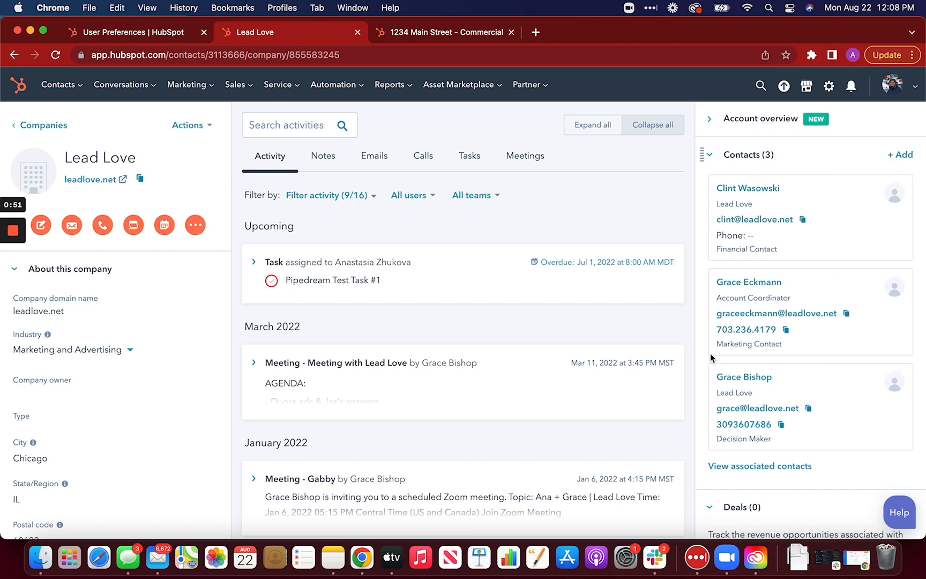
mouse_move(760, 466)
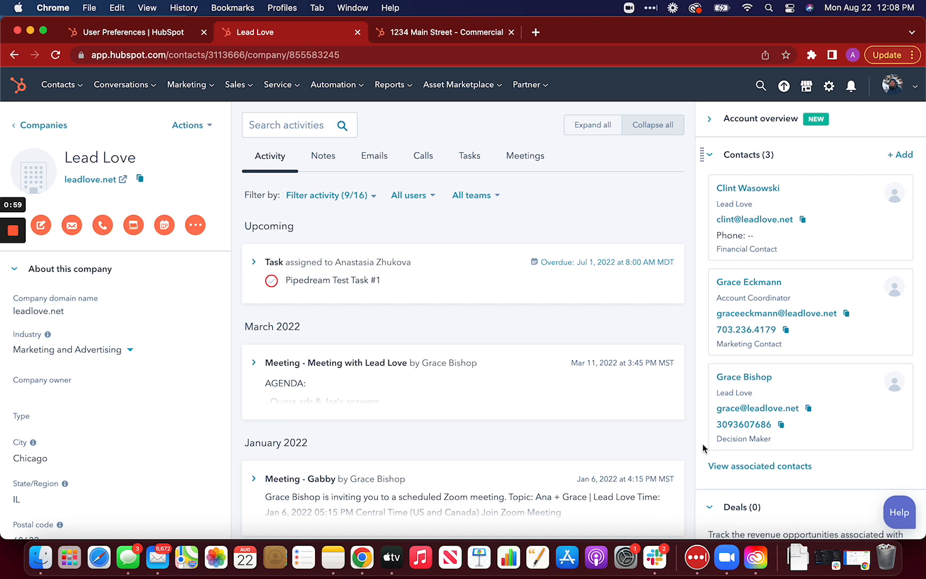
mouse_move(758, 266)
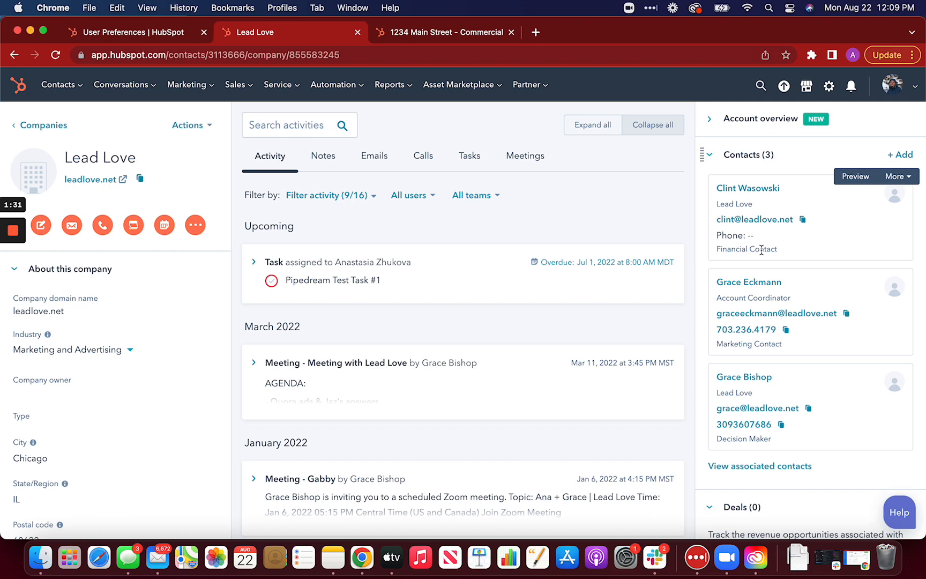
mouse_move(691, 220)
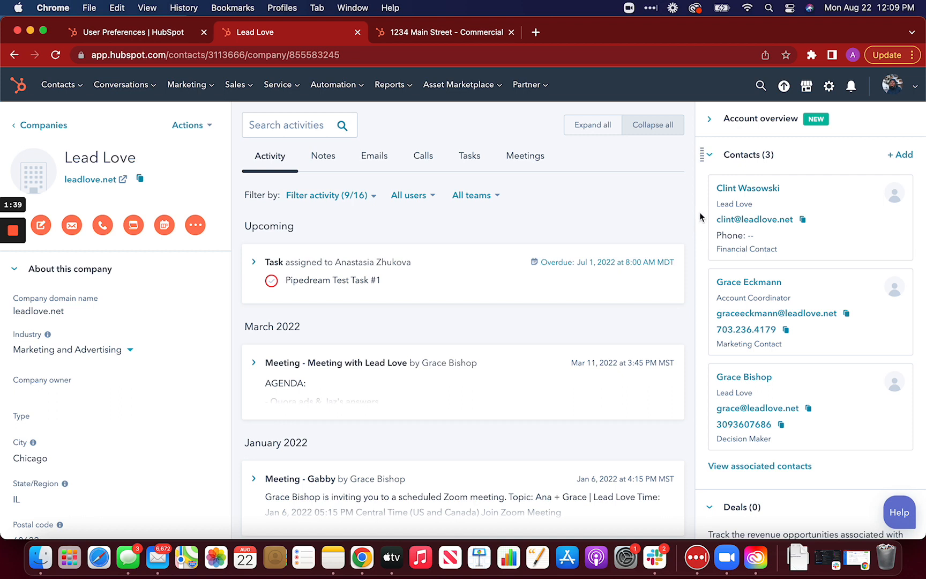
mouse_move(678, 220)
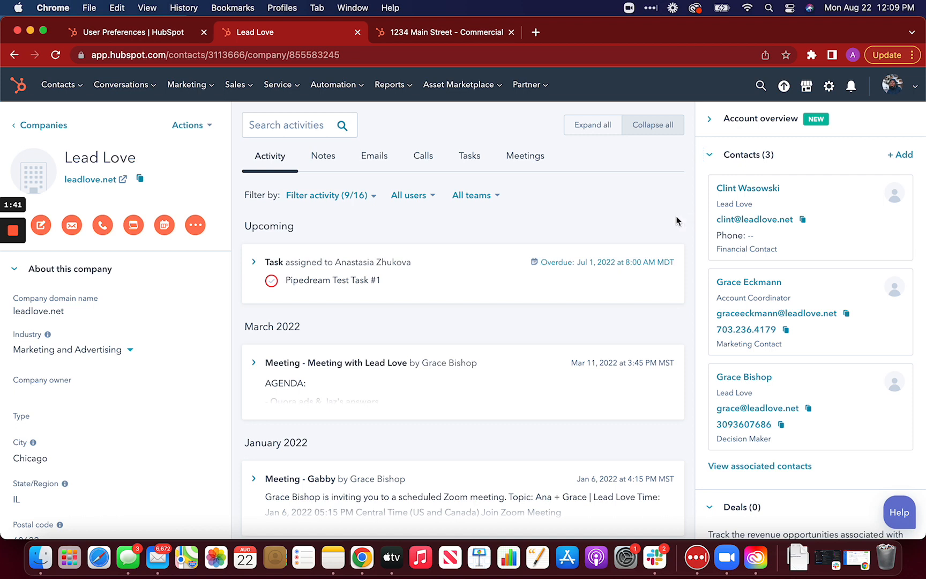
mouse_move(595, 333)
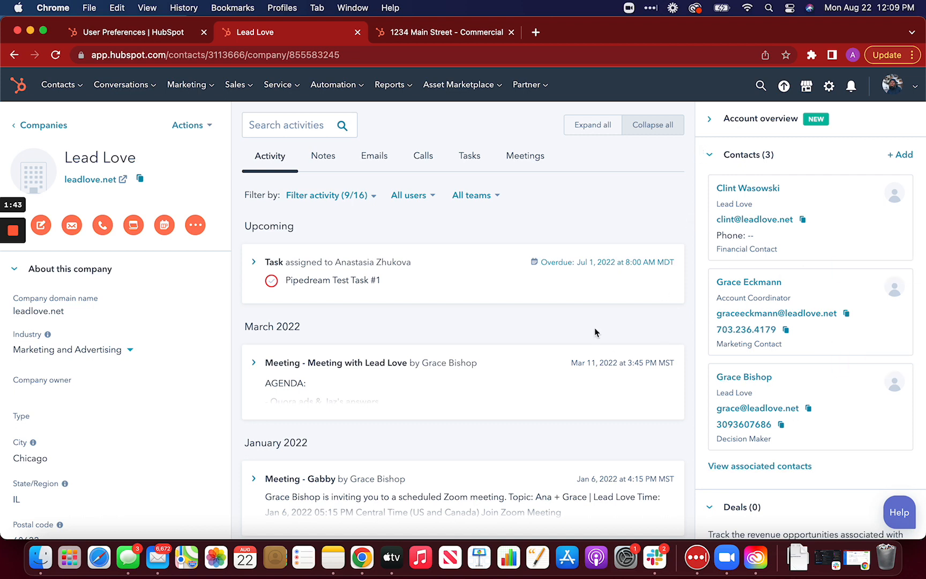
mouse_move(236, 133)
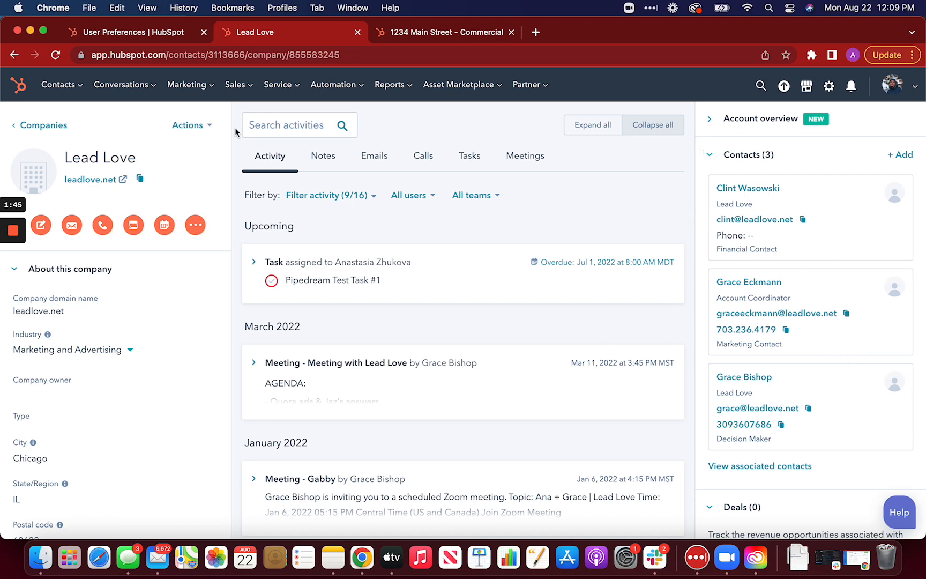
Open account settings and go to Data Management > Objects > Contacts
left_click(130, 32)
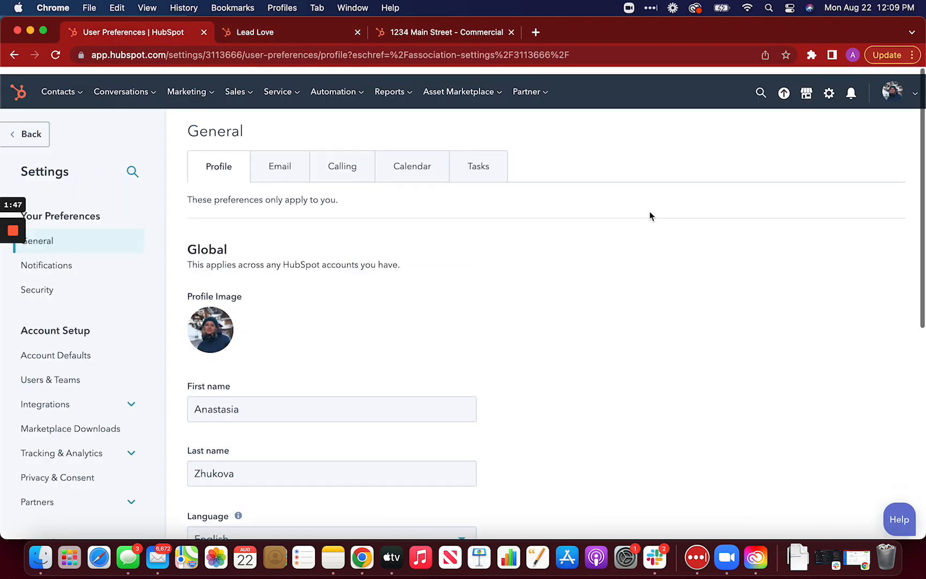
scroll("down", 3)
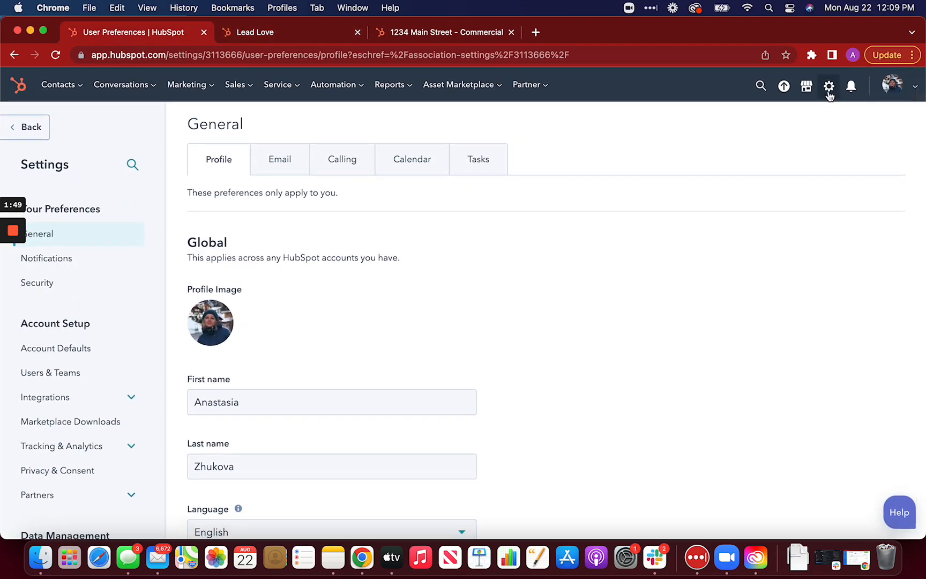
mouse_move(50, 372)
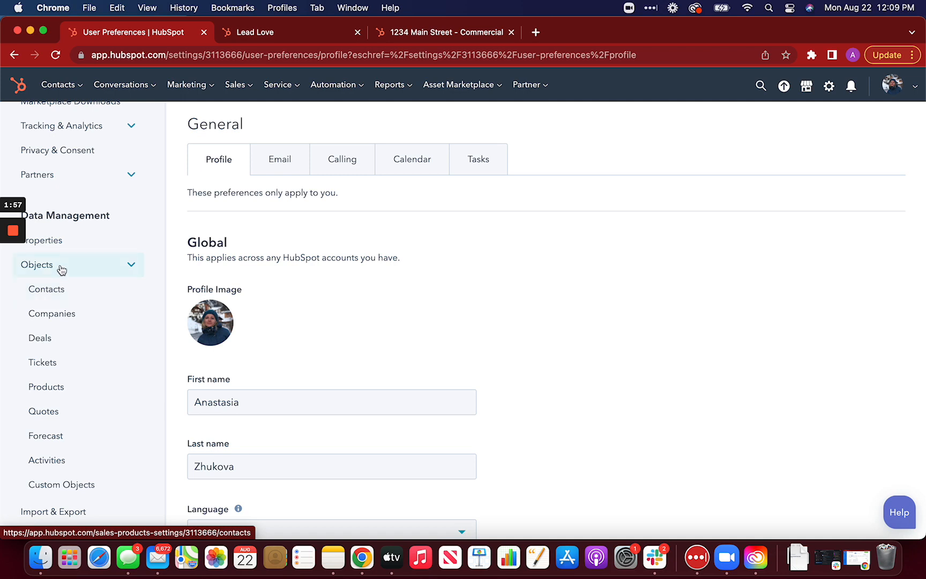
mouse_move(46, 289)
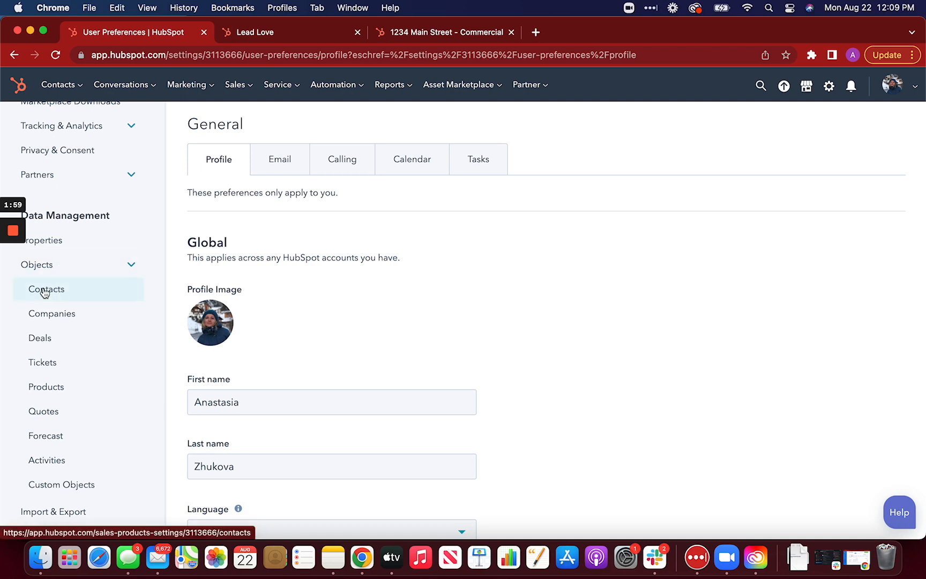
mouse_move(62, 295)
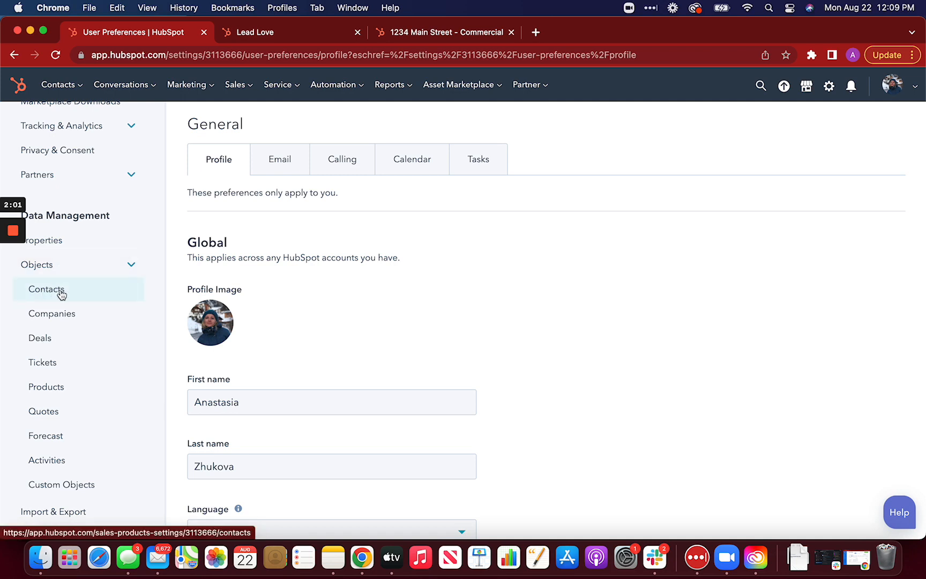
mouse_move(64, 319)
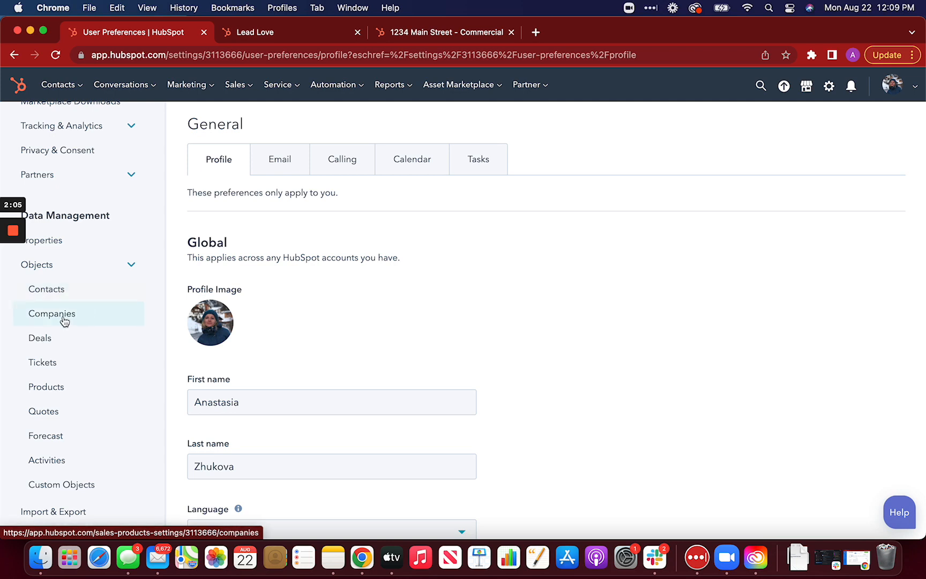
mouse_move(46, 289)
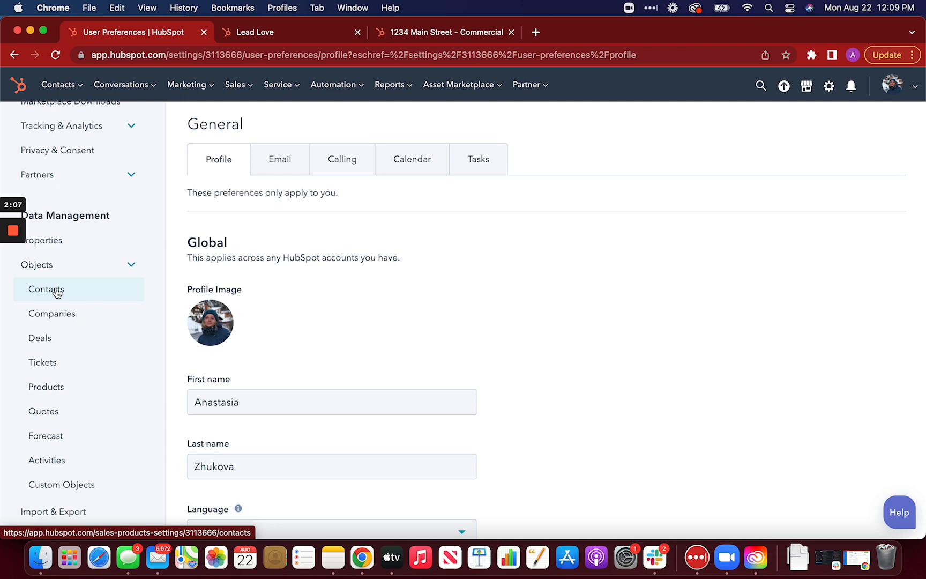
left_click(47, 289)
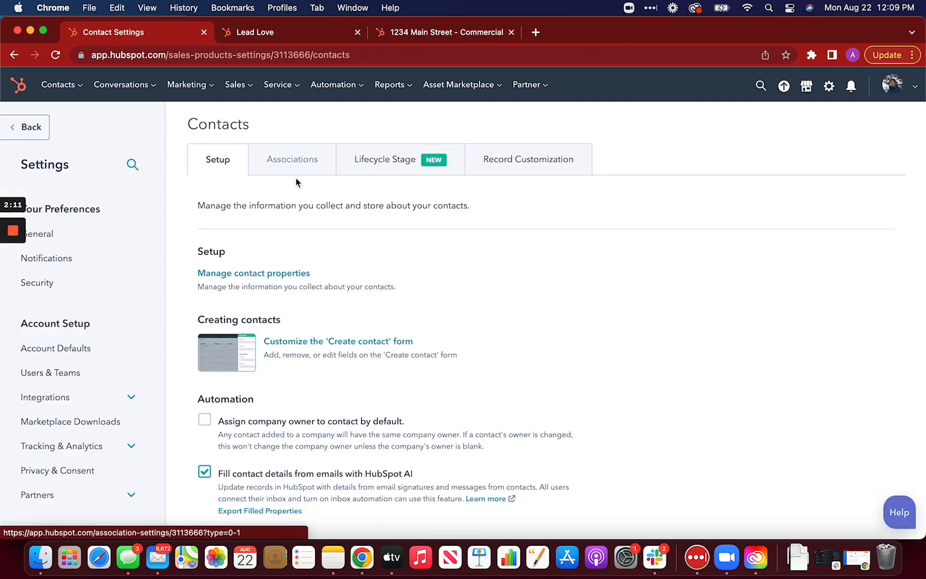
In Contact settings' Associations, select the Marketing Contact label to edit it
left_click(291, 158)
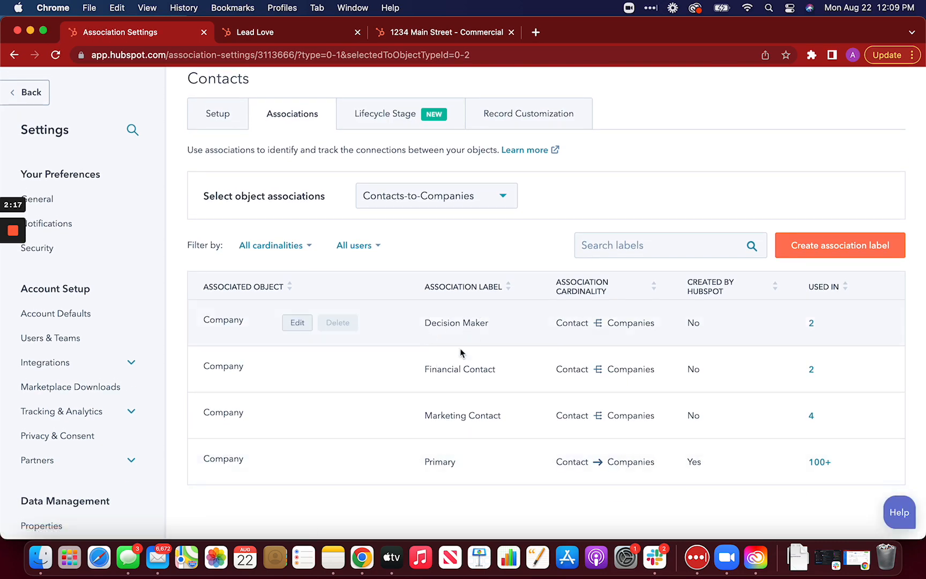
mouse_move(508, 526)
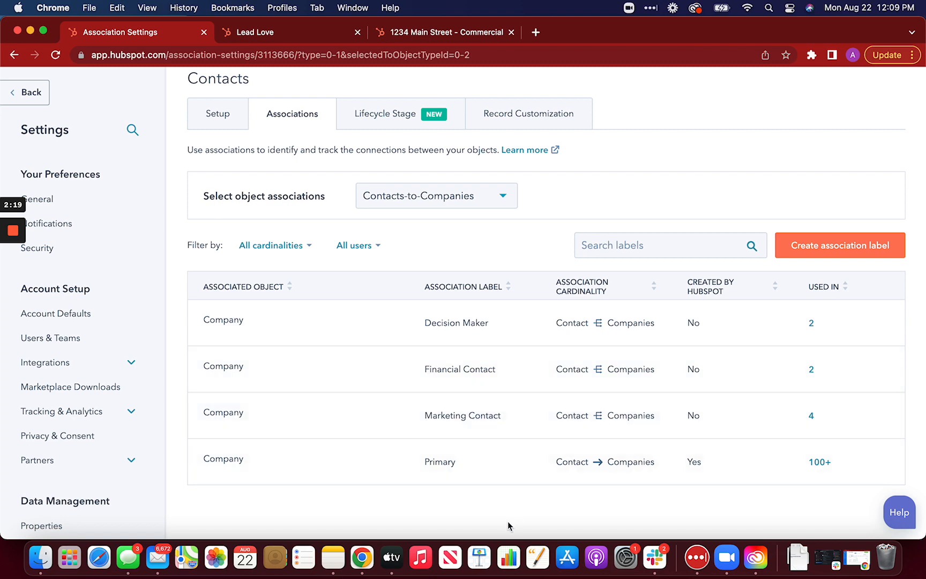
mouse_move(451, 513)
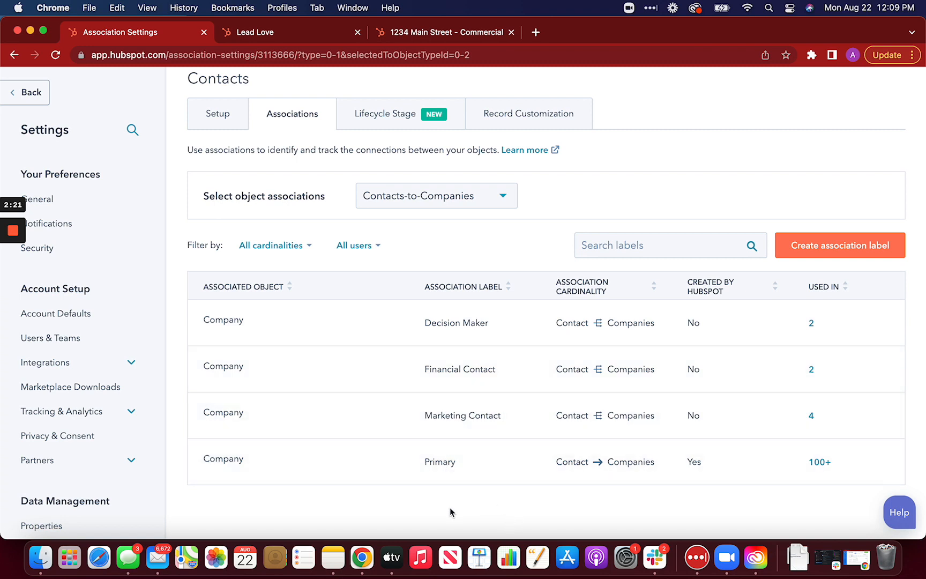
mouse_move(337, 461)
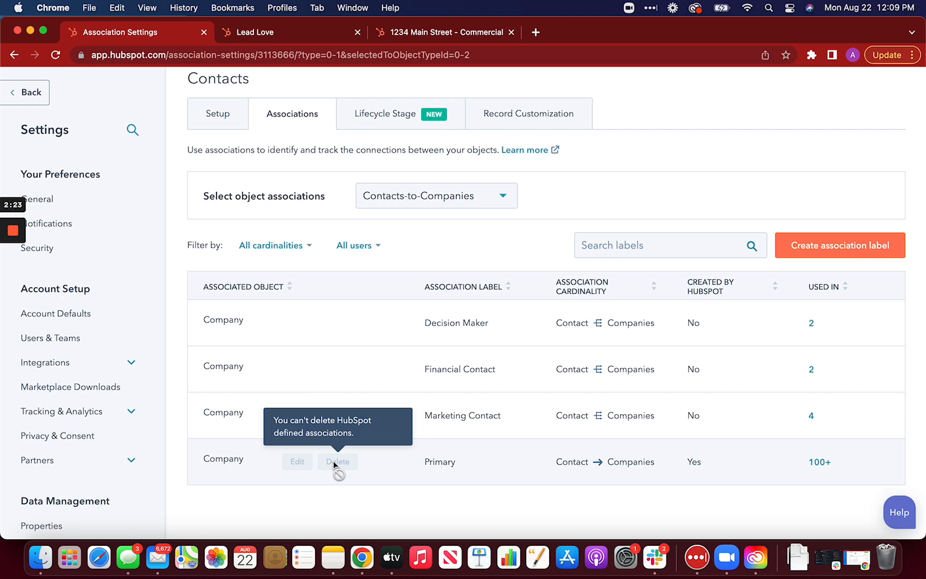
double_click(440, 462)
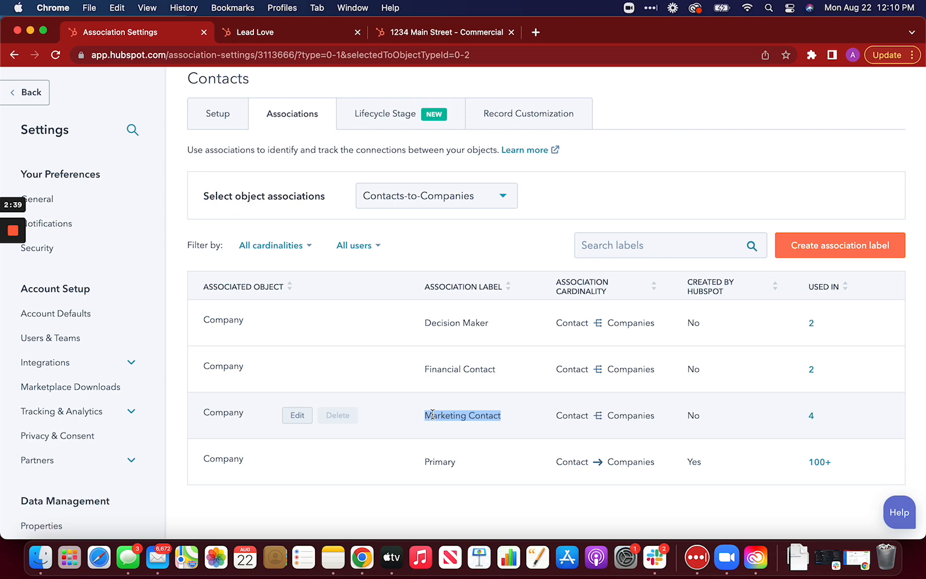
mouse_move(324, 419)
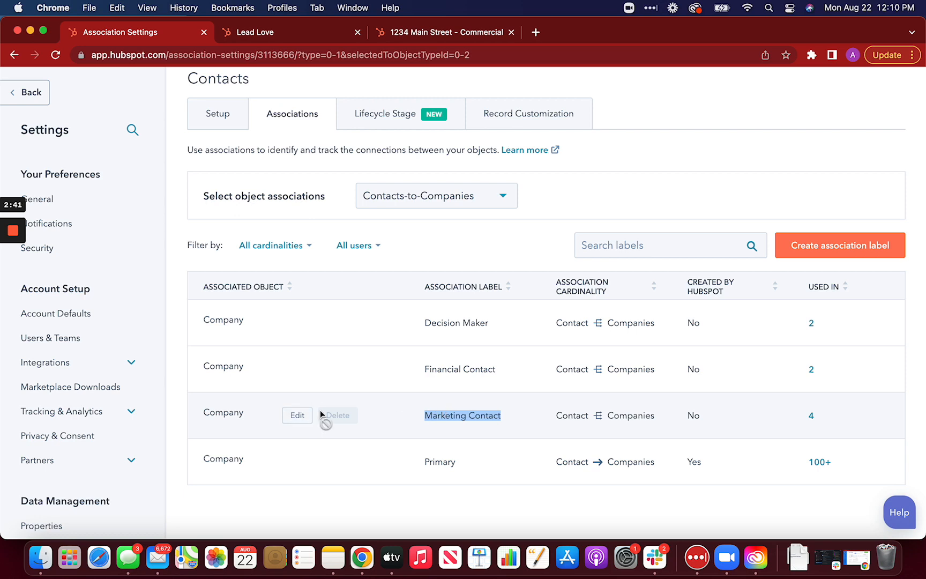
left_click(297, 415)
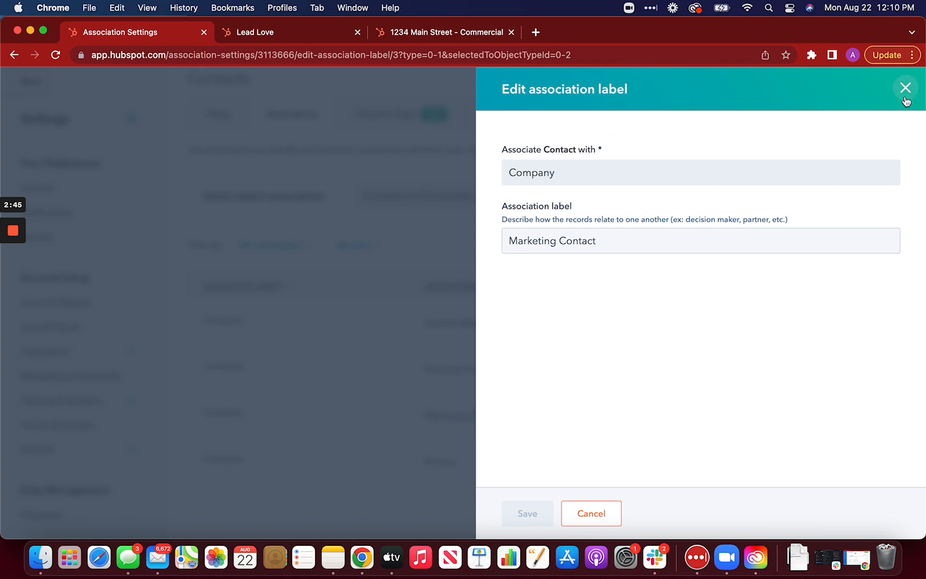
Close the editor, preview a new Companies association label, cancel, and return to Lead Love
left_click(904, 87)
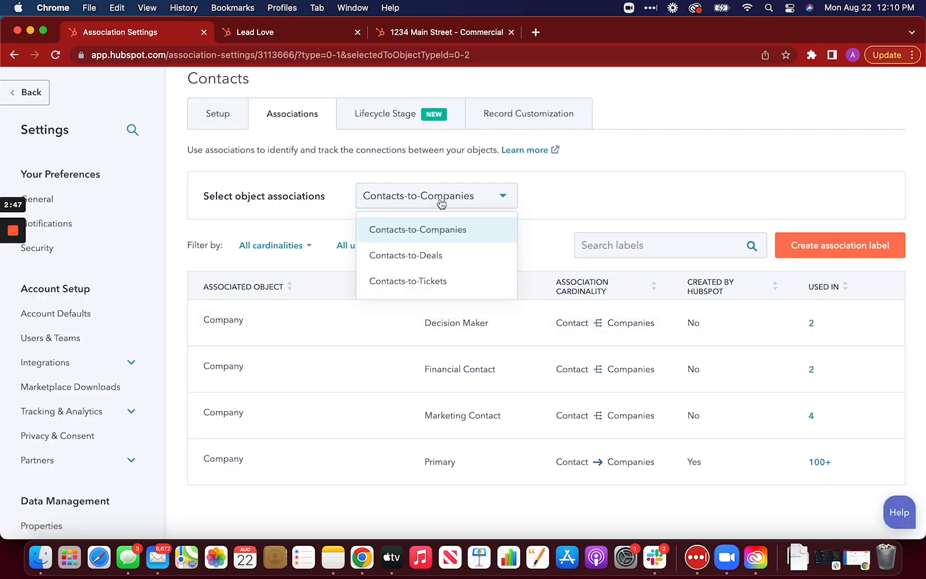
mouse_move(430, 280)
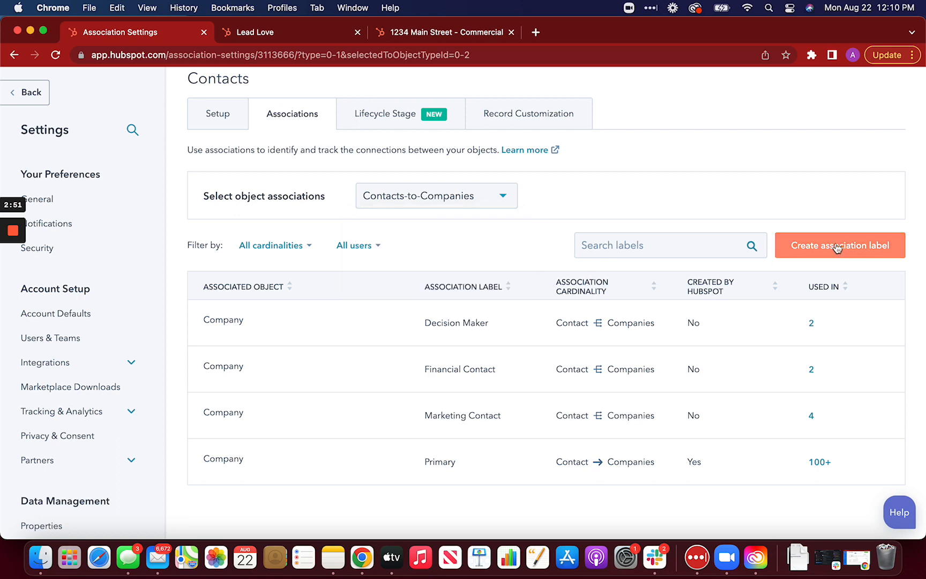
left_click(838, 245)
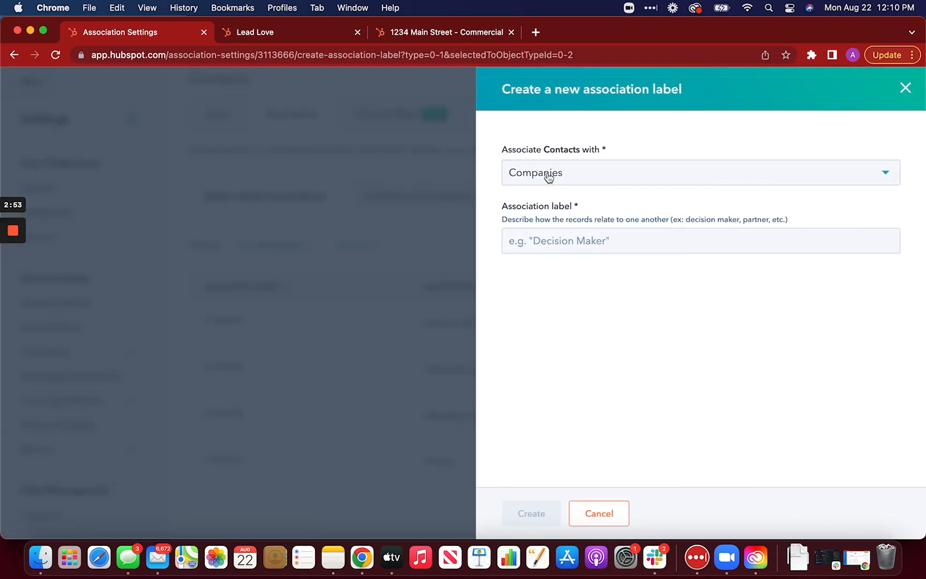
left_click(699, 173)
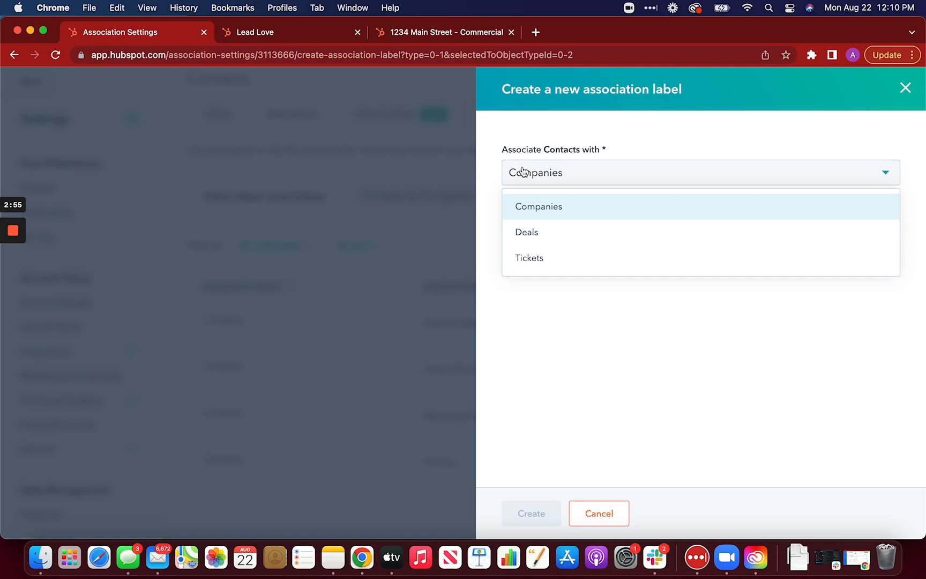
left_click(538, 206)
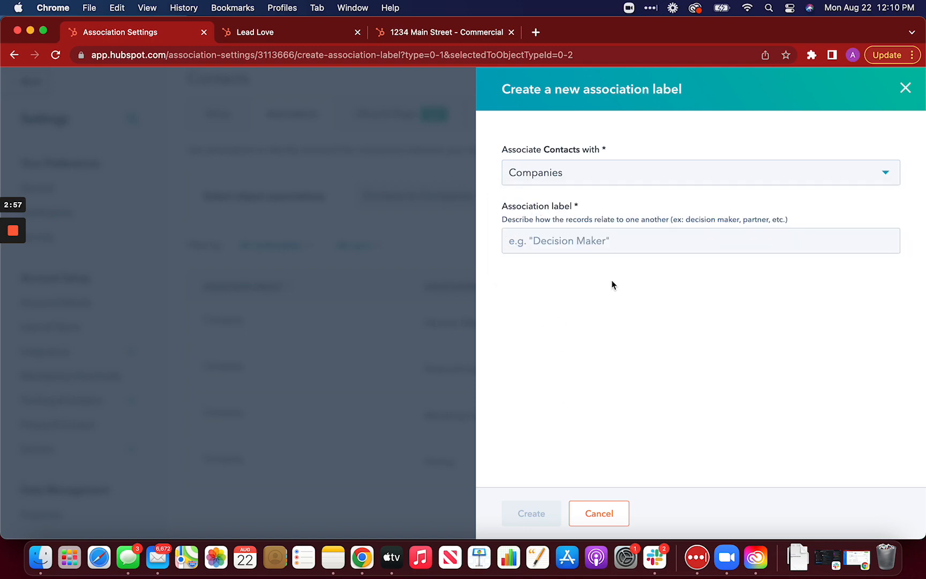
left_click(598, 512)
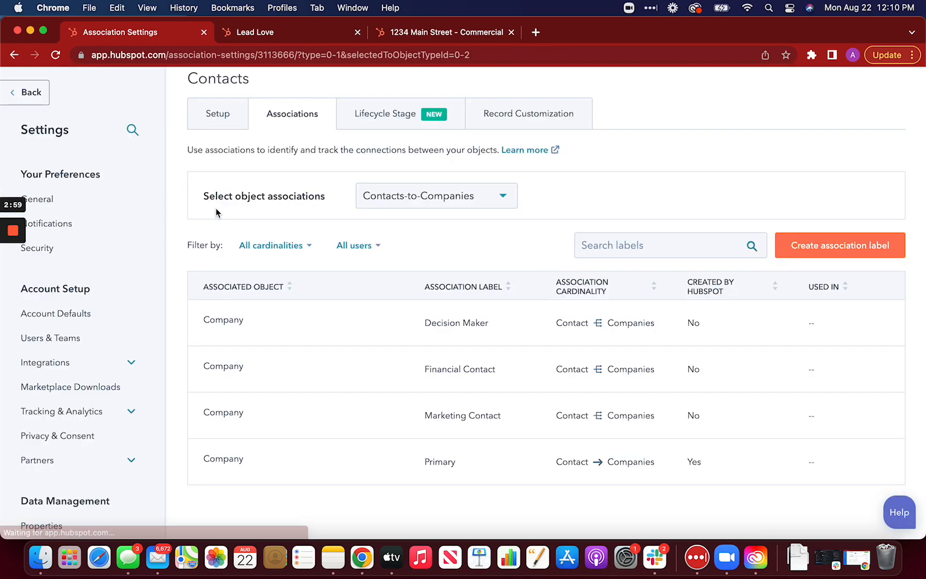
left_click(256, 32)
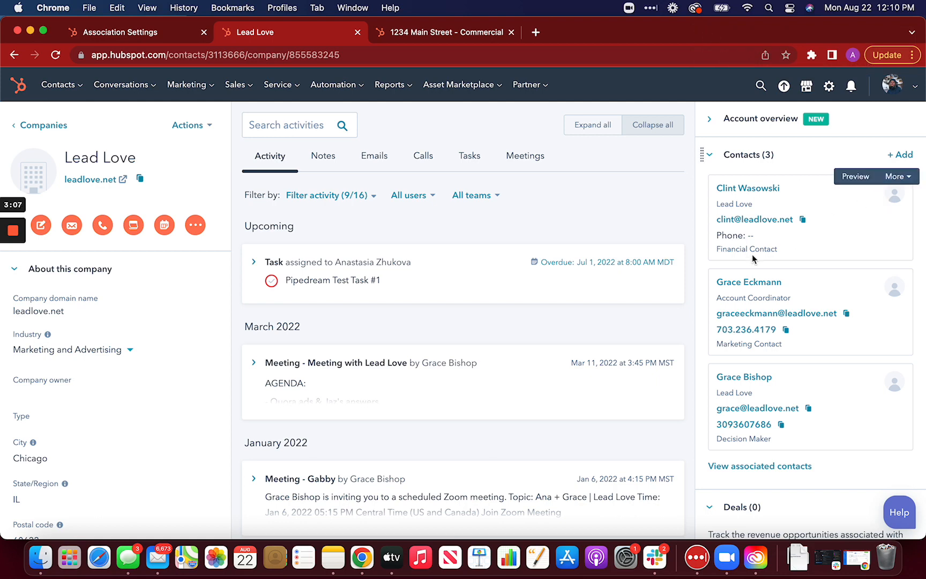
View a Lead Love contact's association options, then start adding an existing contact
left_click(895, 177)
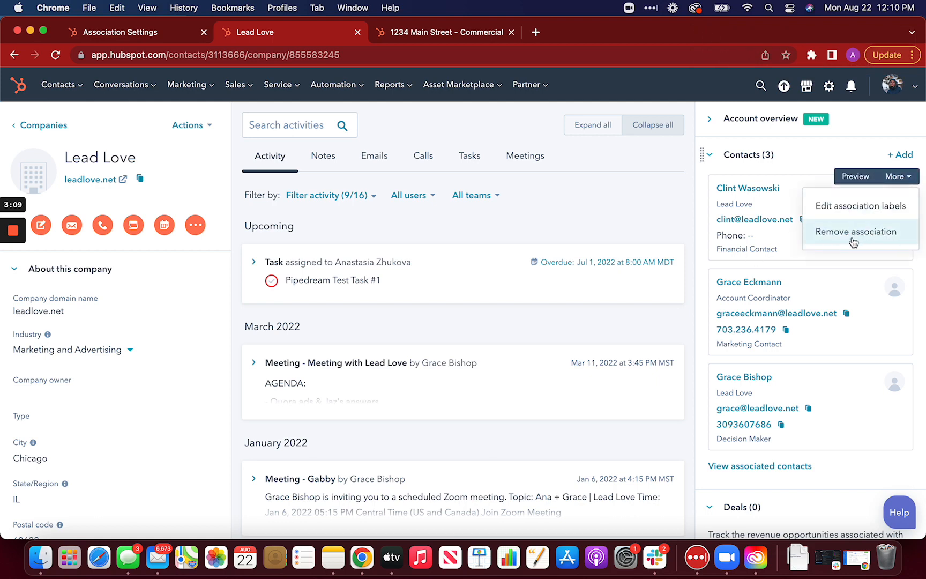
mouse_move(867, 242)
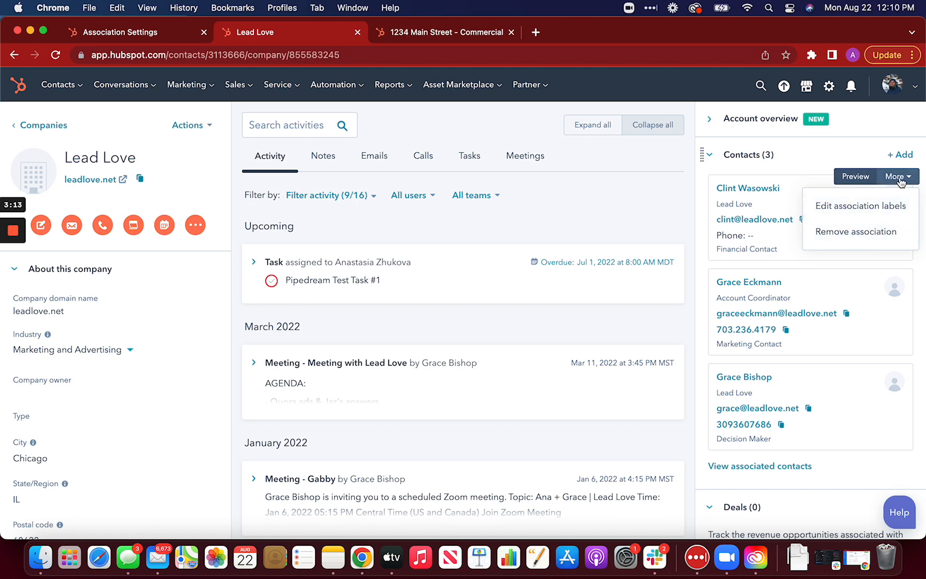
mouse_move(855, 231)
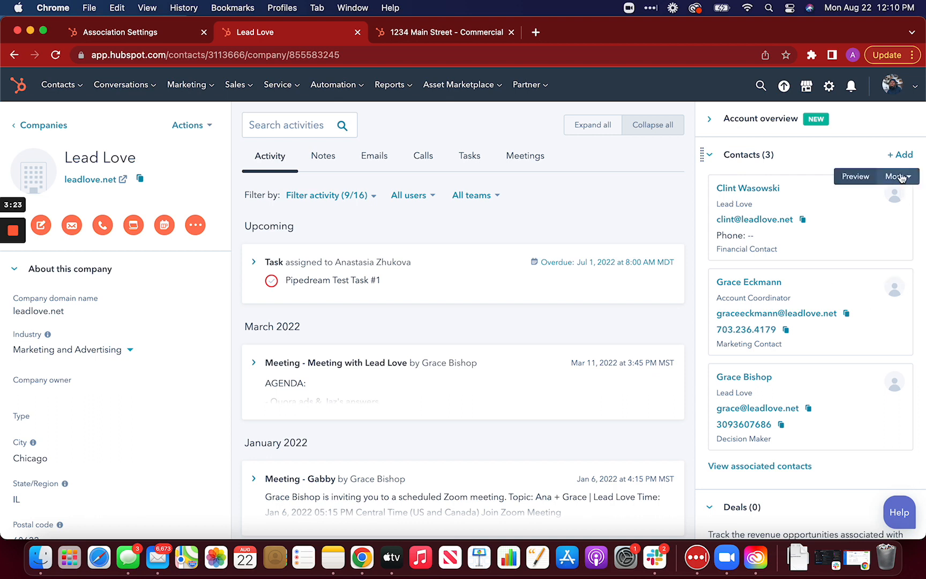
left_click(900, 154)
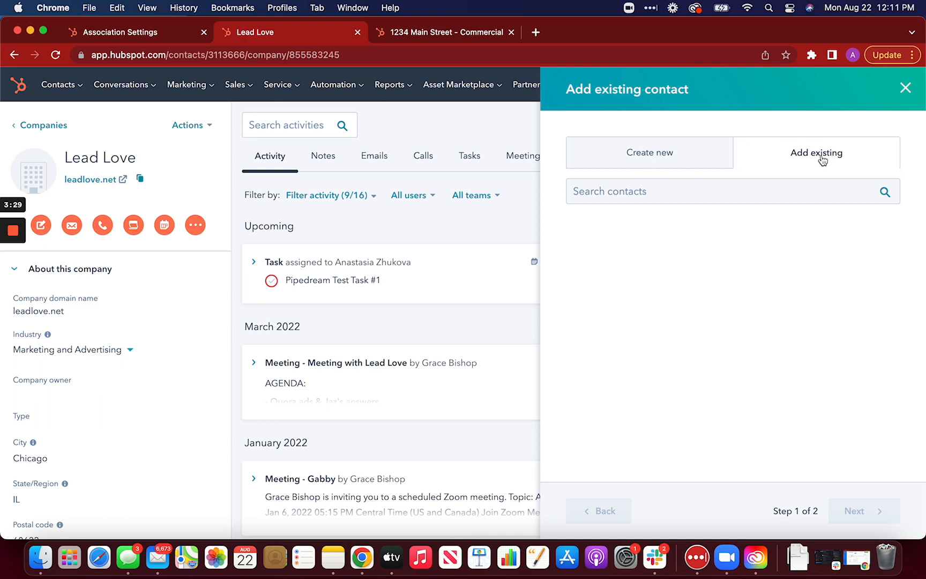
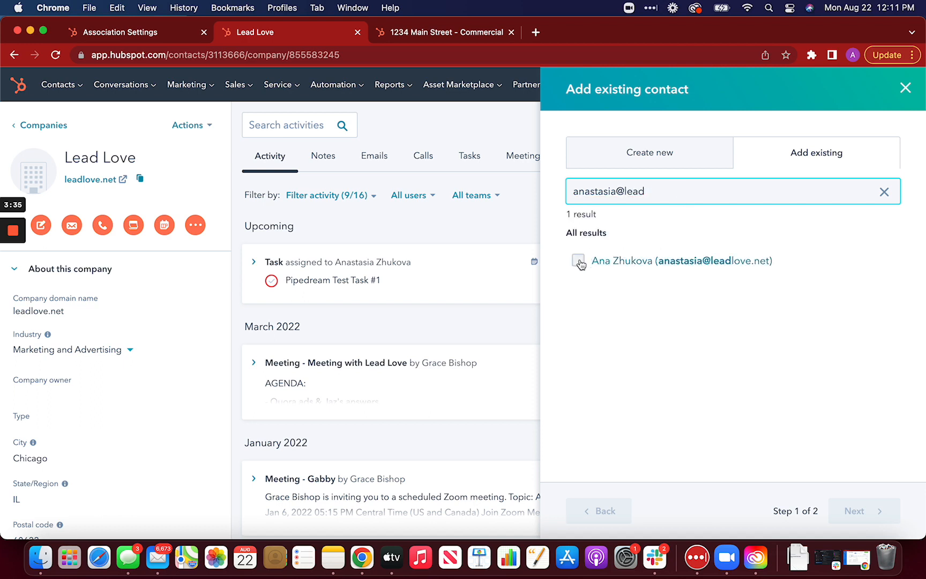
left_click(579, 260)
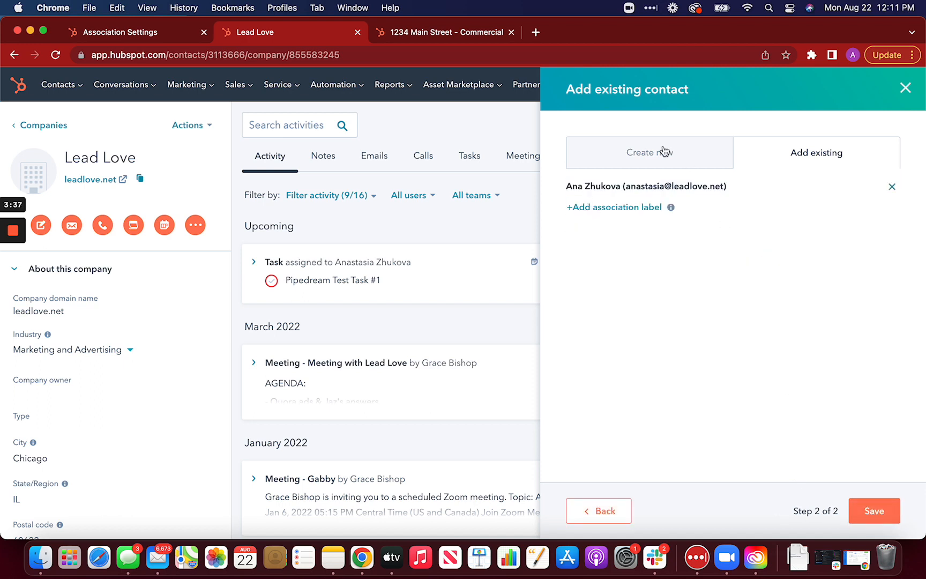
left_click(614, 208)
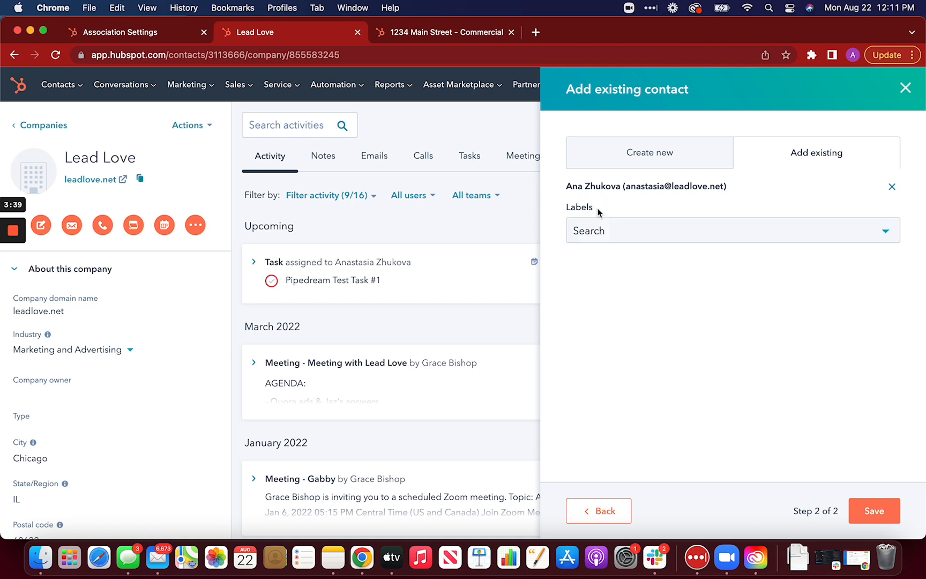
left_click(730, 230)
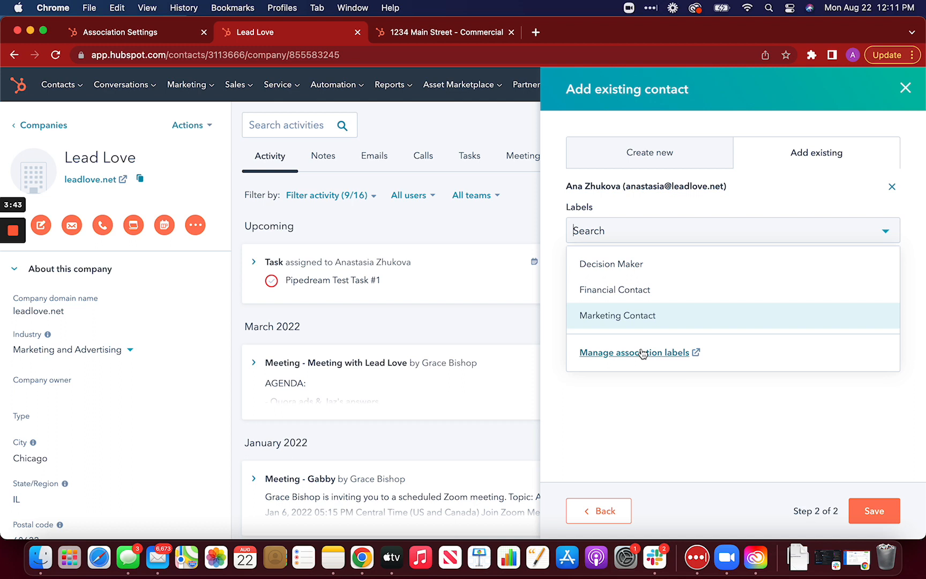
mouse_move(667, 361)
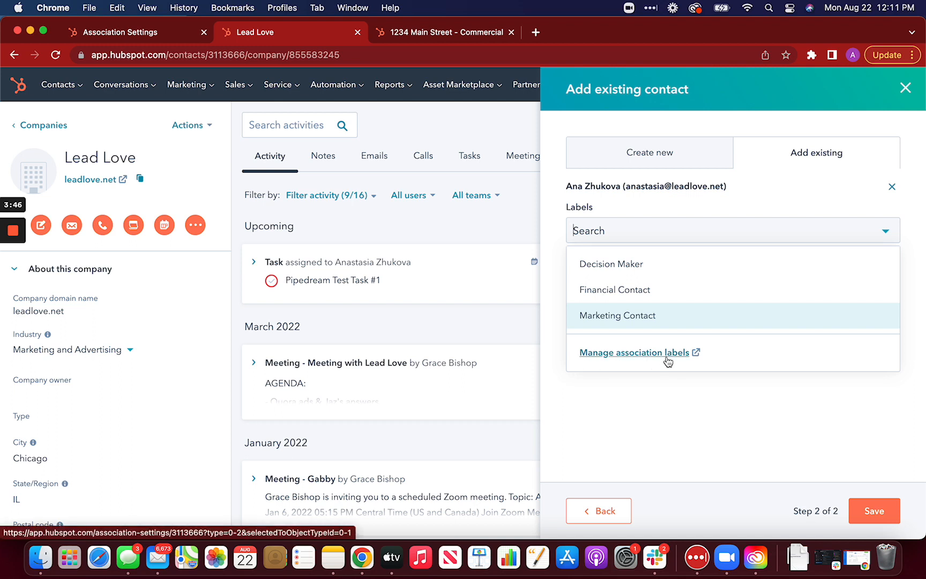
mouse_move(663, 358)
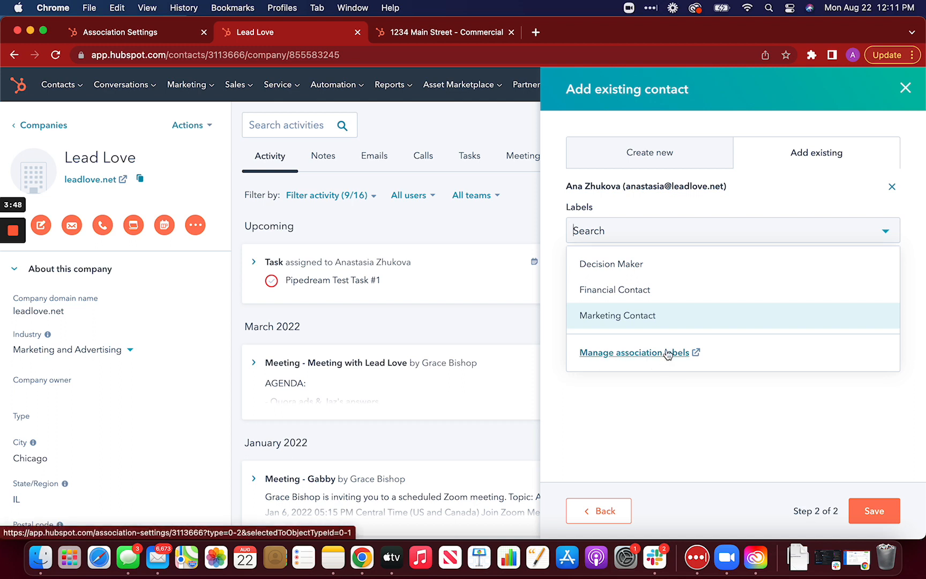
left_click(617, 315)
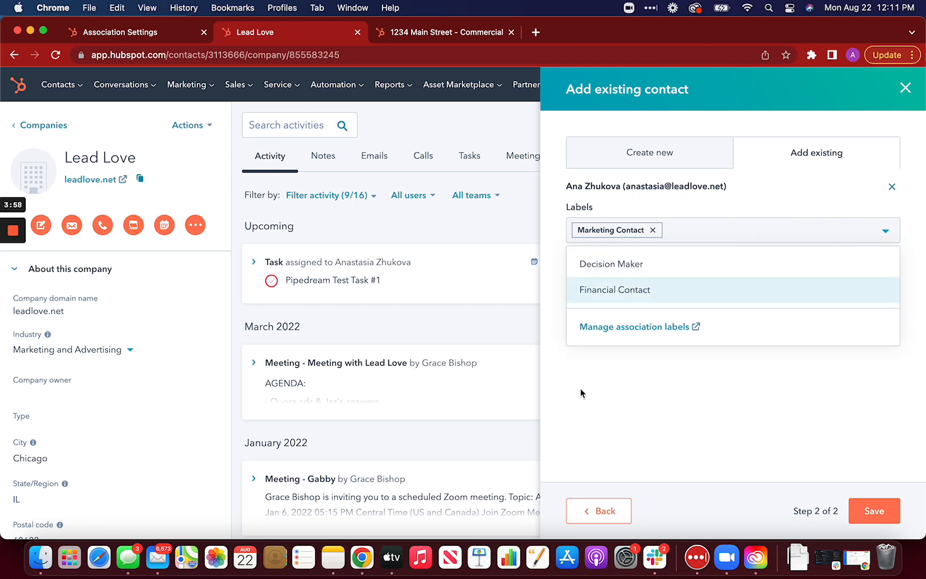
left_click(873, 510)
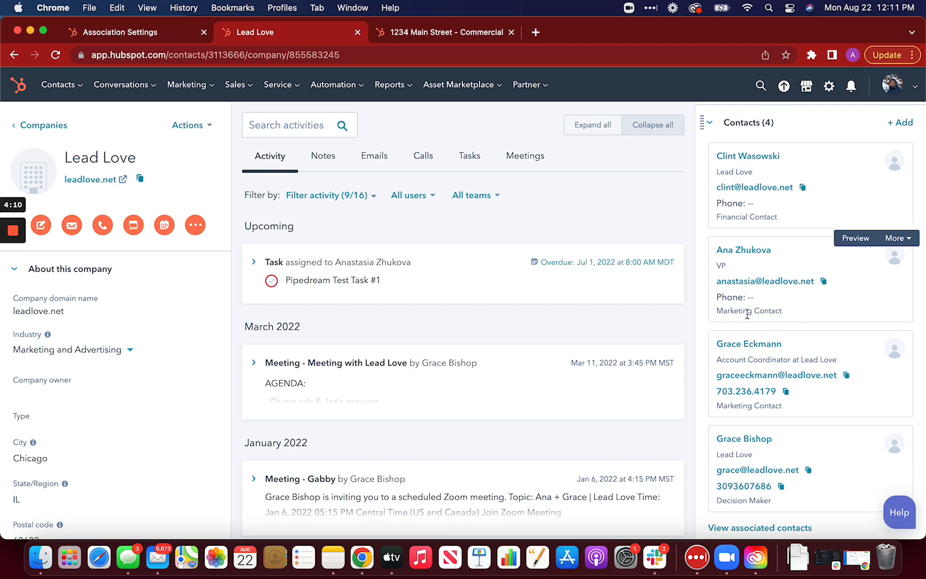
mouse_move(816, 329)
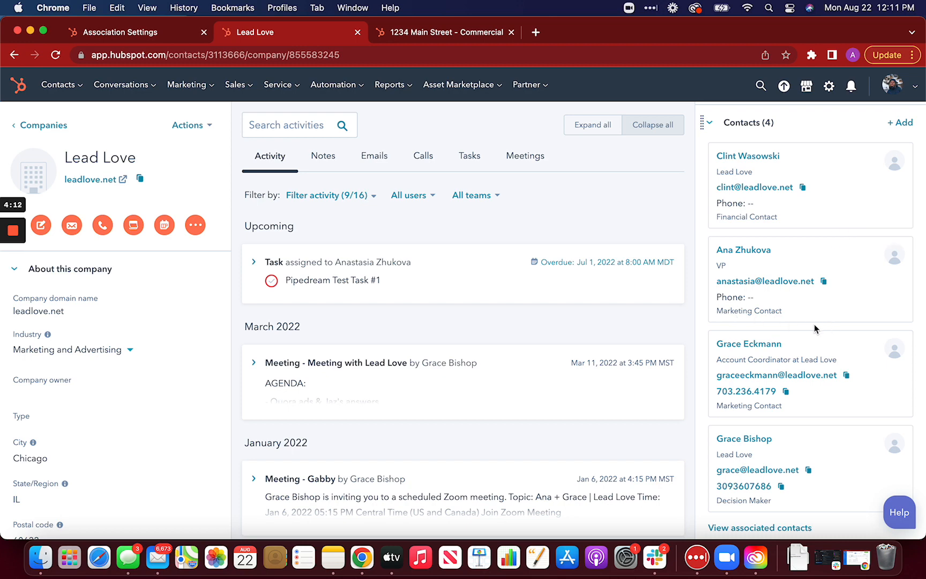
mouse_move(776, 504)
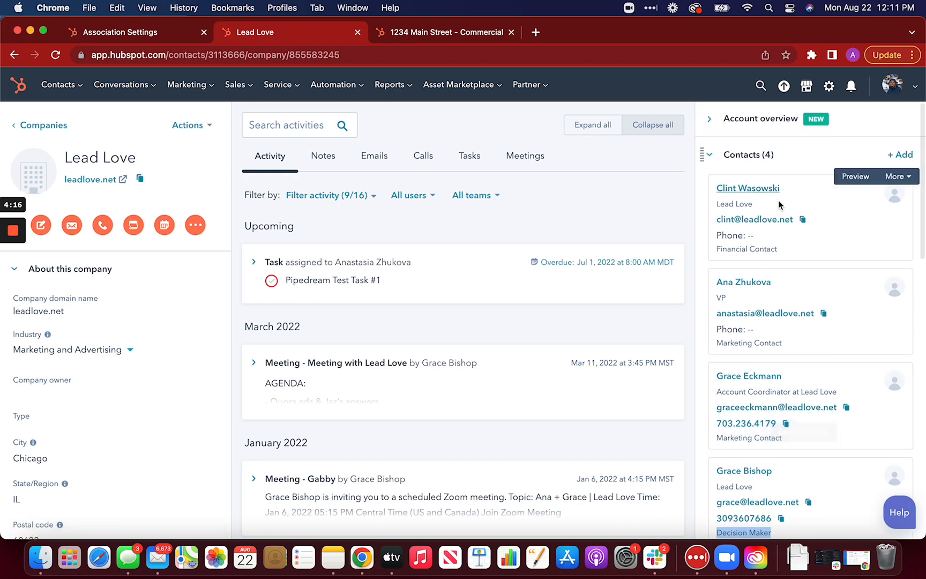
mouse_move(765, 312)
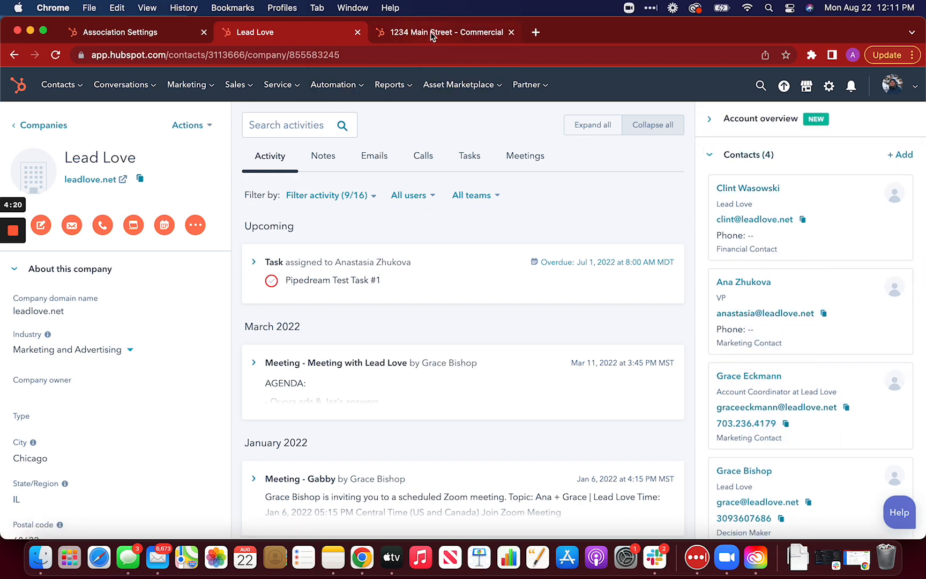
Switch to the 1234 Main Street - Commercial deal and scroll its Companies card
left_click(446, 32)
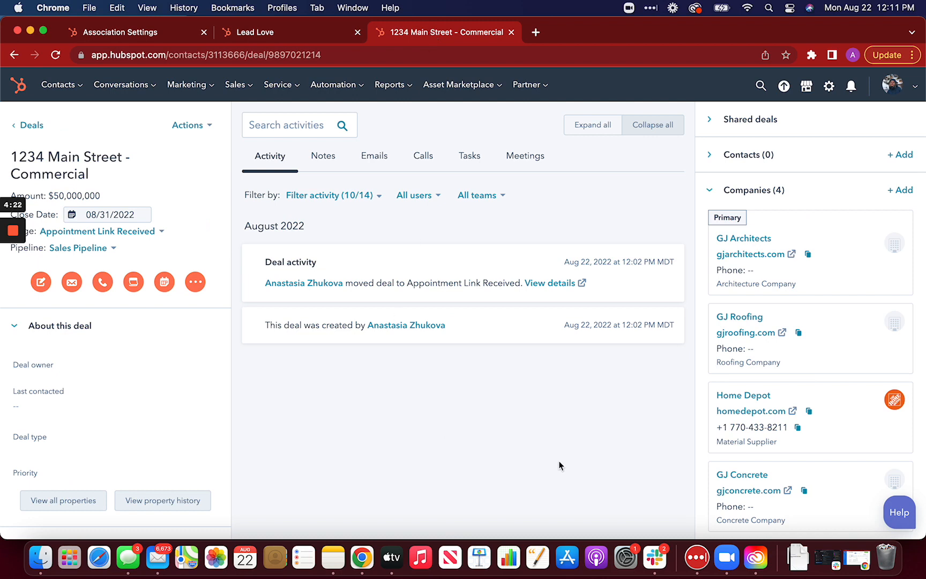
mouse_move(489, 429)
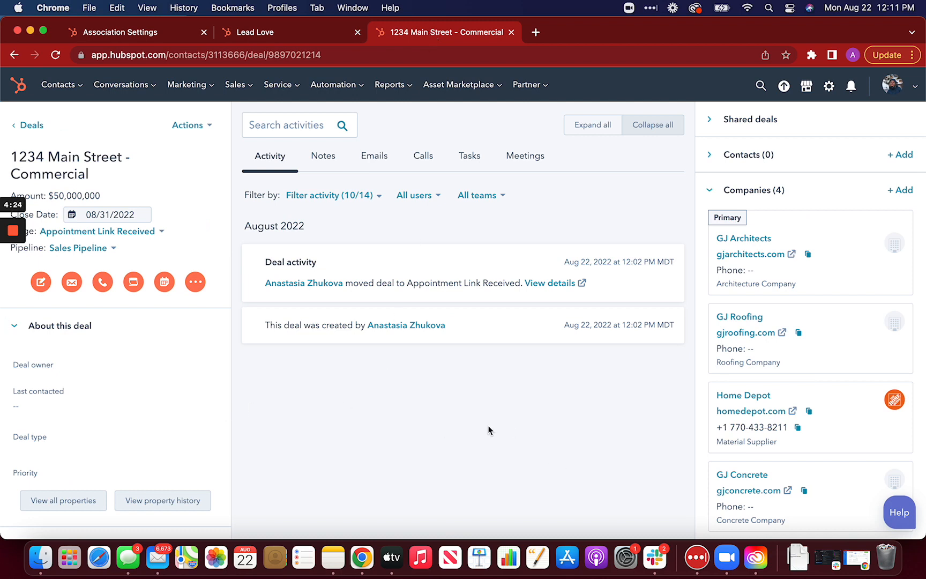
mouse_move(215, 409)
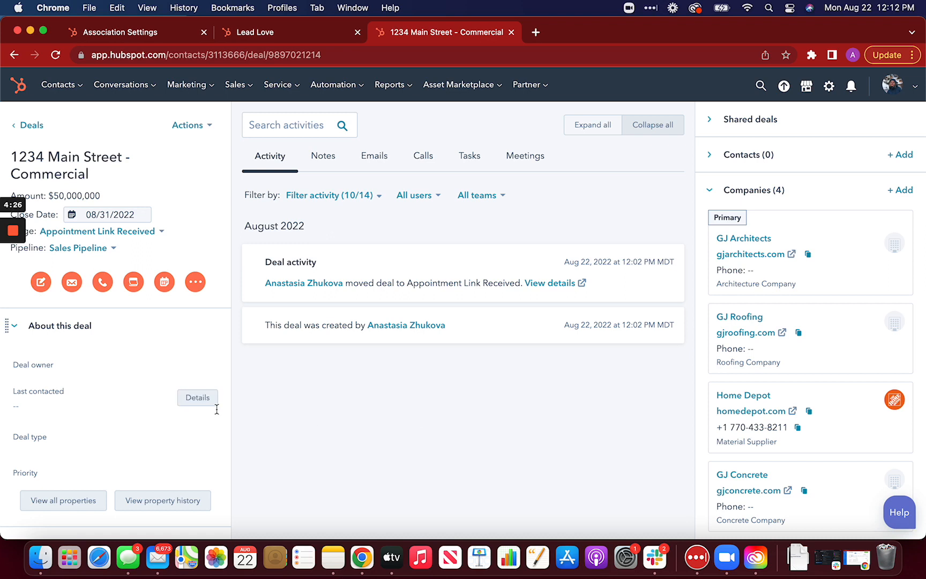
mouse_move(327, 393)
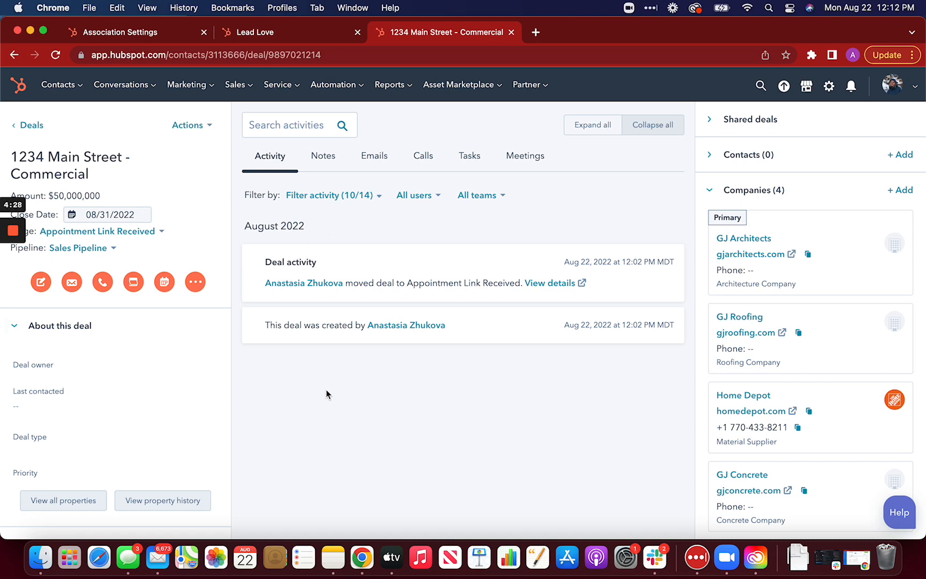
mouse_move(453, 394)
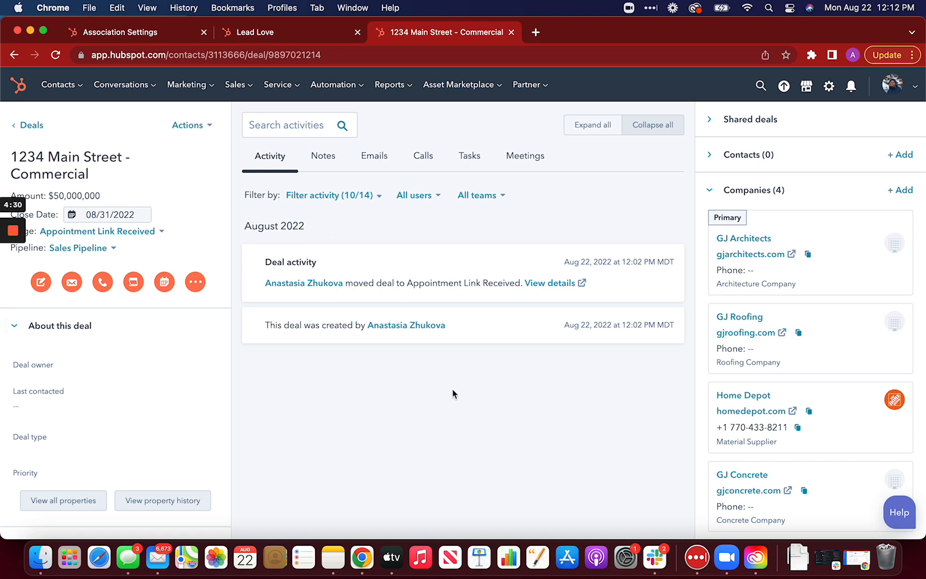
mouse_move(689, 337)
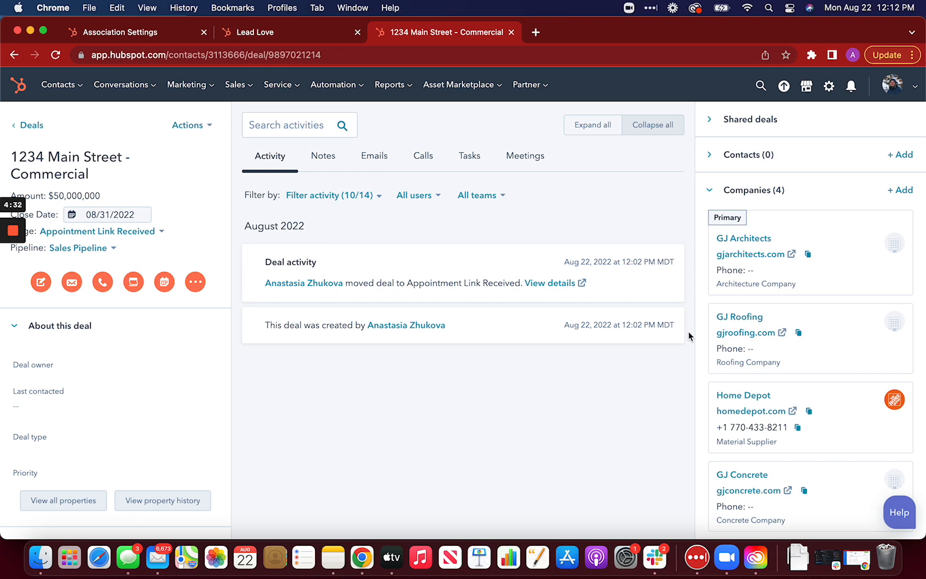
mouse_move(690, 336)
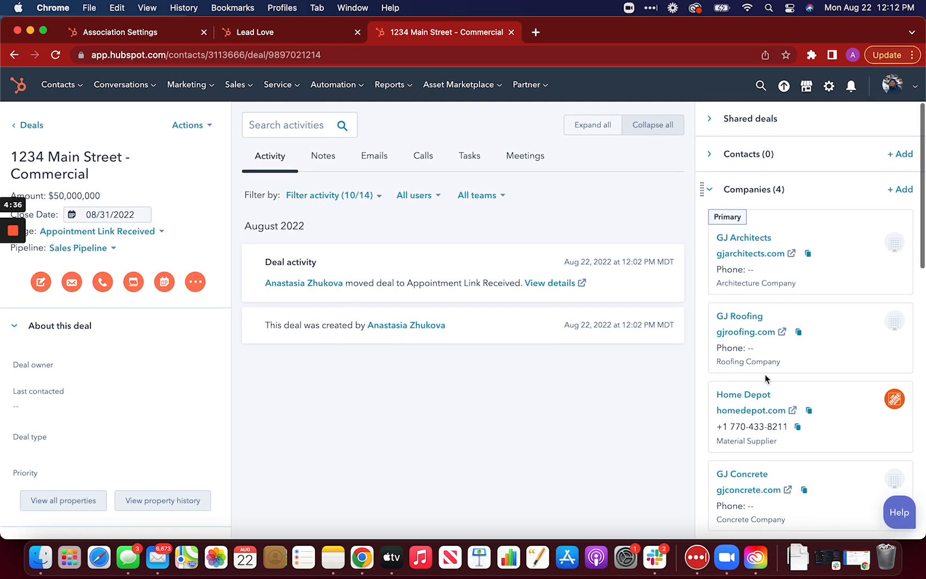
scroll("down", 3)
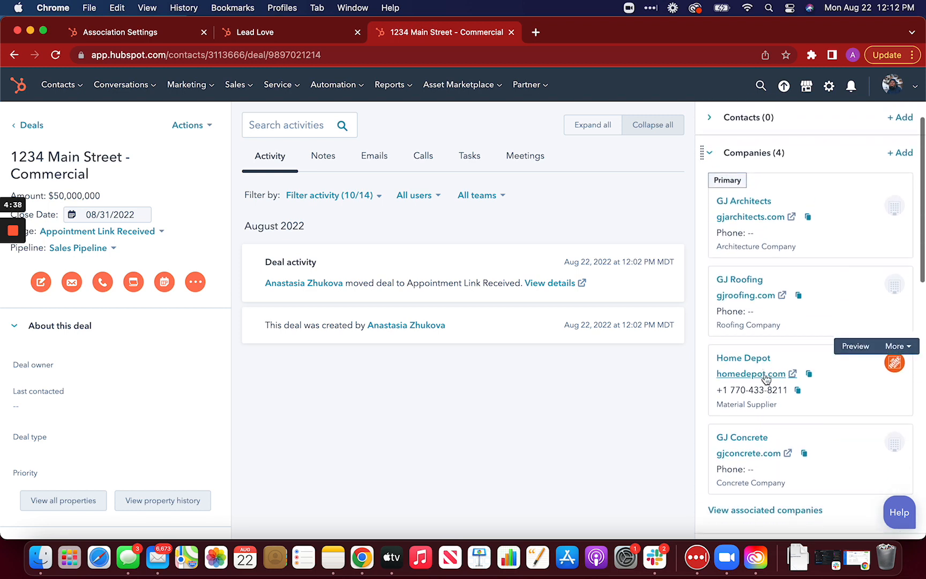
mouse_move(685, 215)
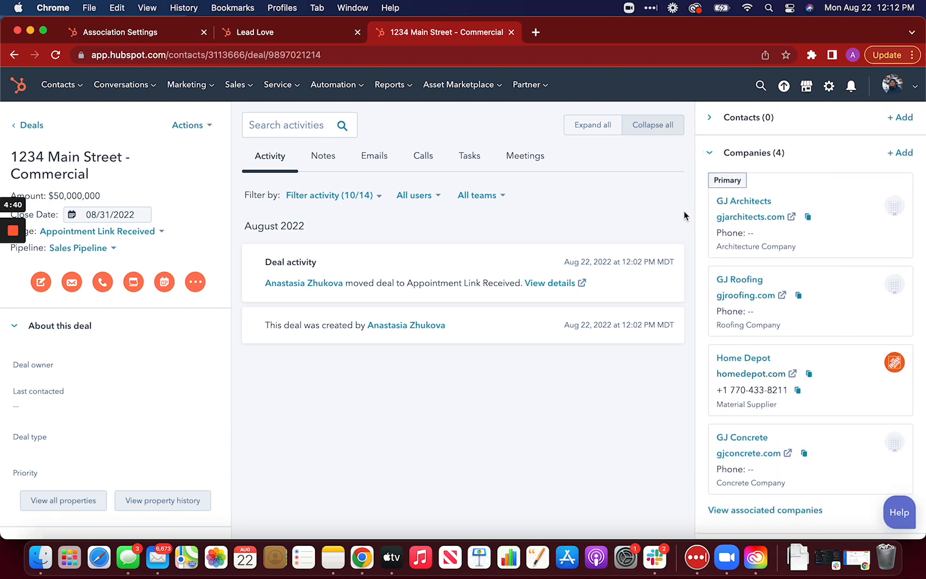
mouse_move(685, 236)
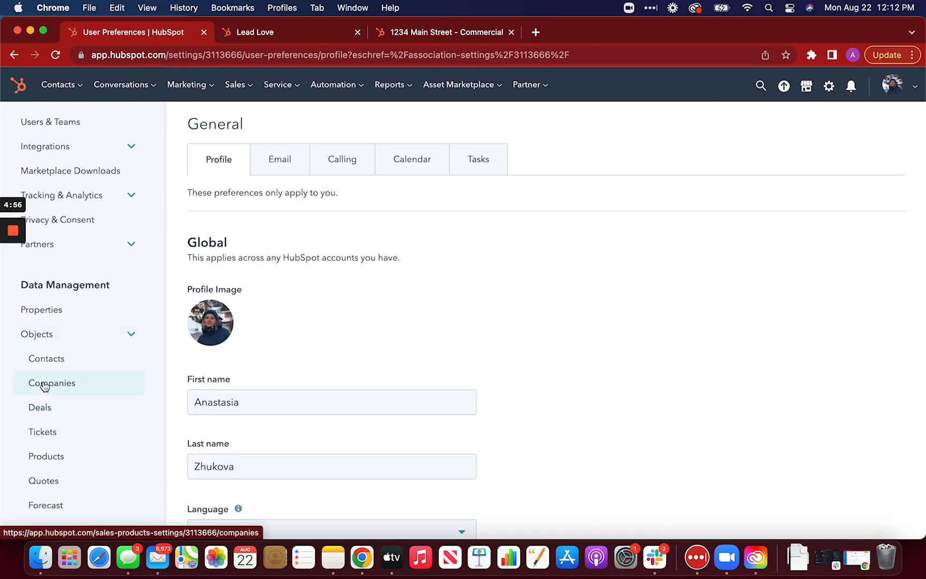
Open Companies object settings and list the Companies-to-Deals association labels, including Primary Company
left_click(52, 383)
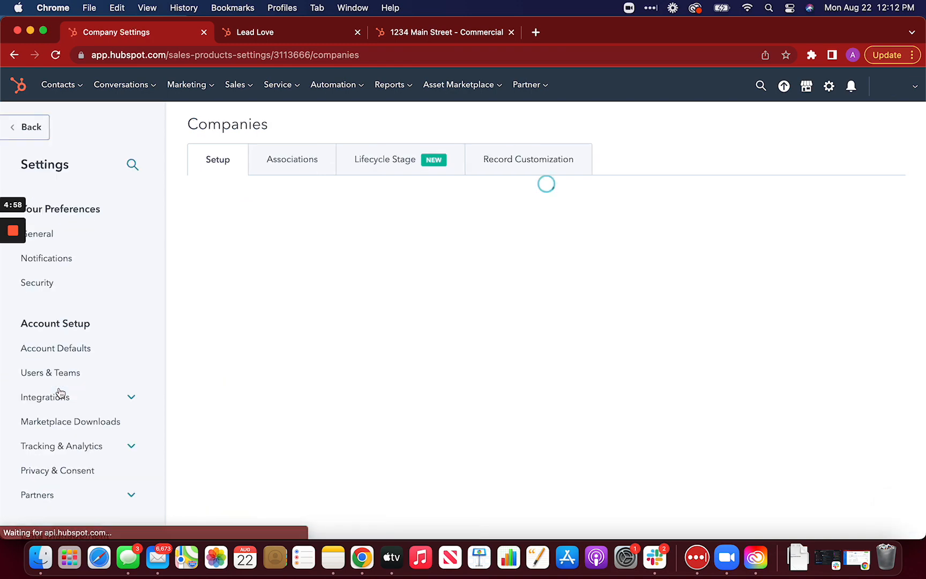
left_click(291, 159)
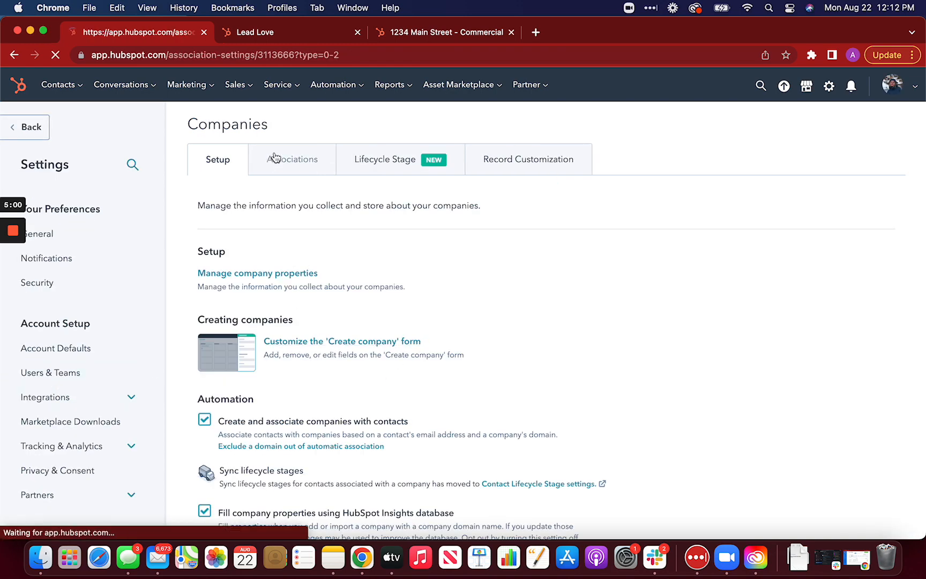
left_click(292, 159)
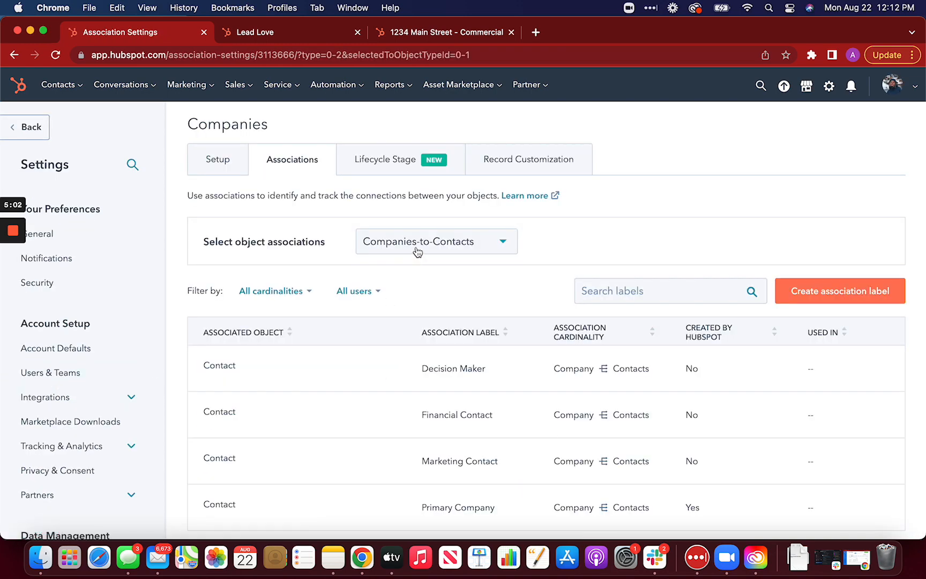
left_click(436, 241)
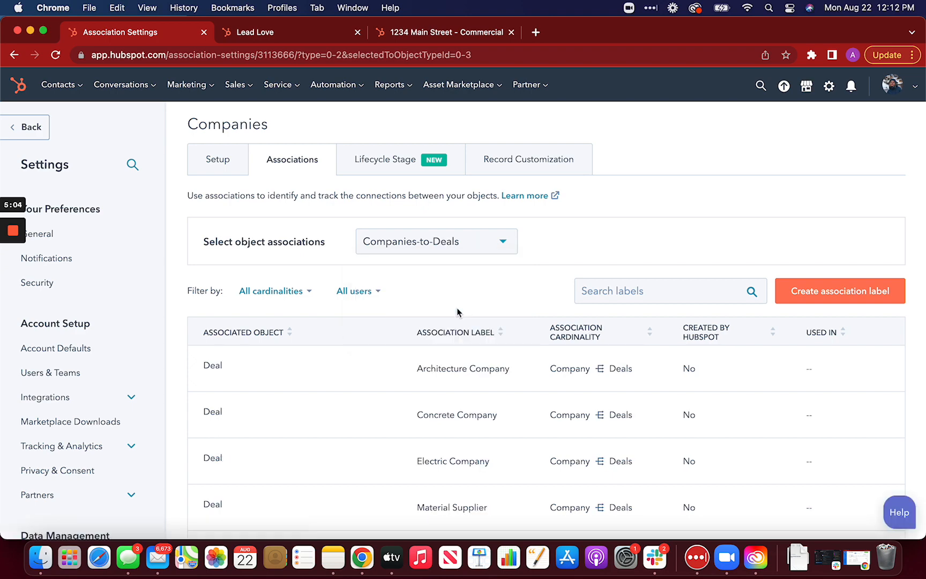
scroll("down", 3)
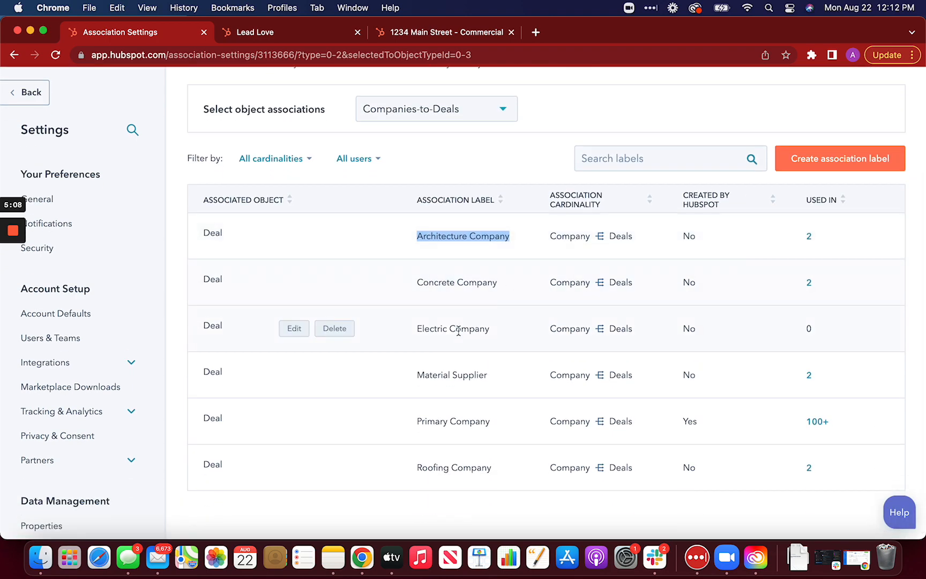
mouse_move(435, 274)
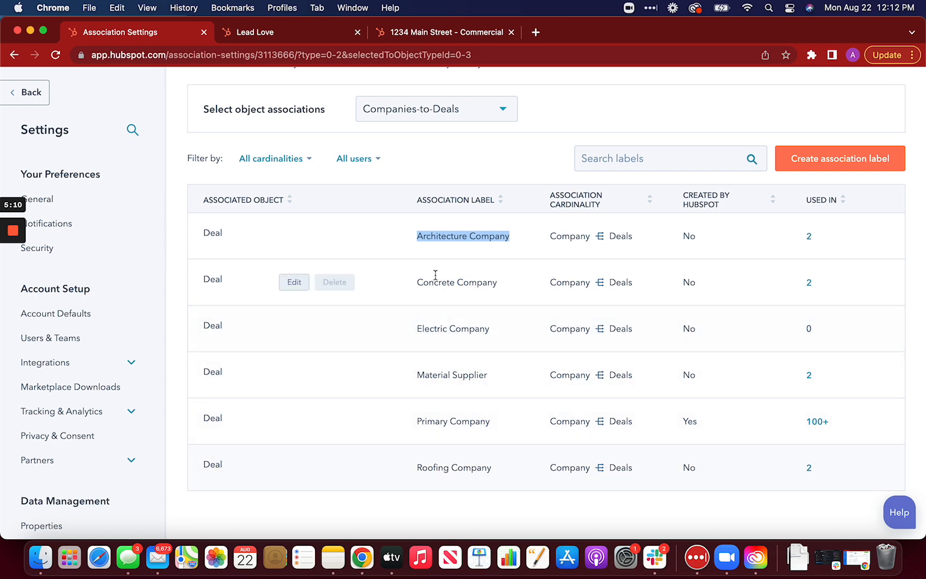
mouse_move(492, 438)
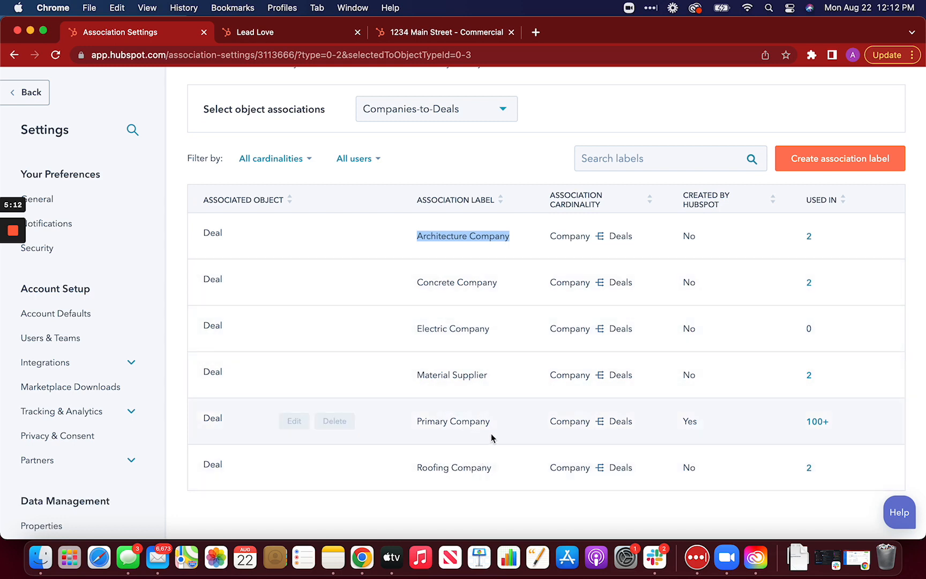
double_click(452, 421)
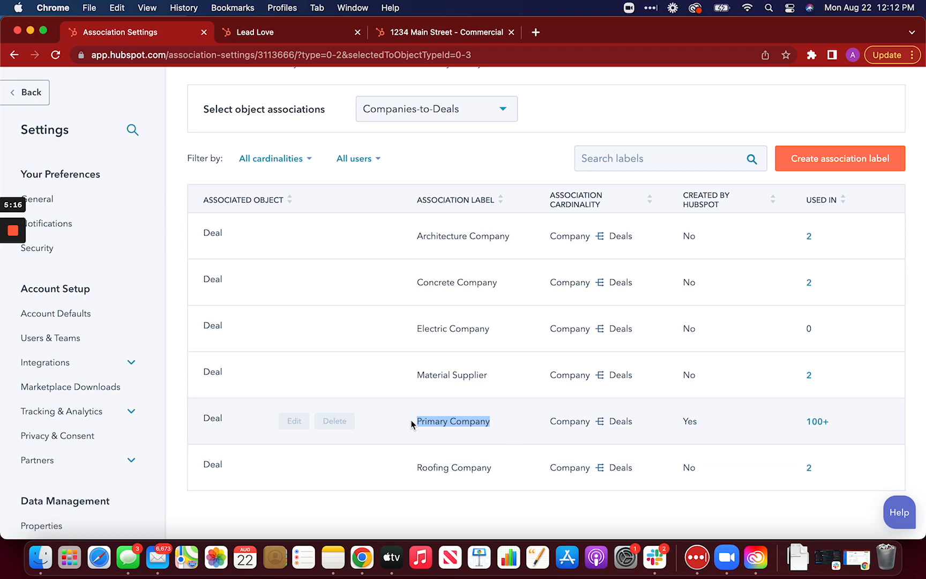
mouse_move(378, 317)
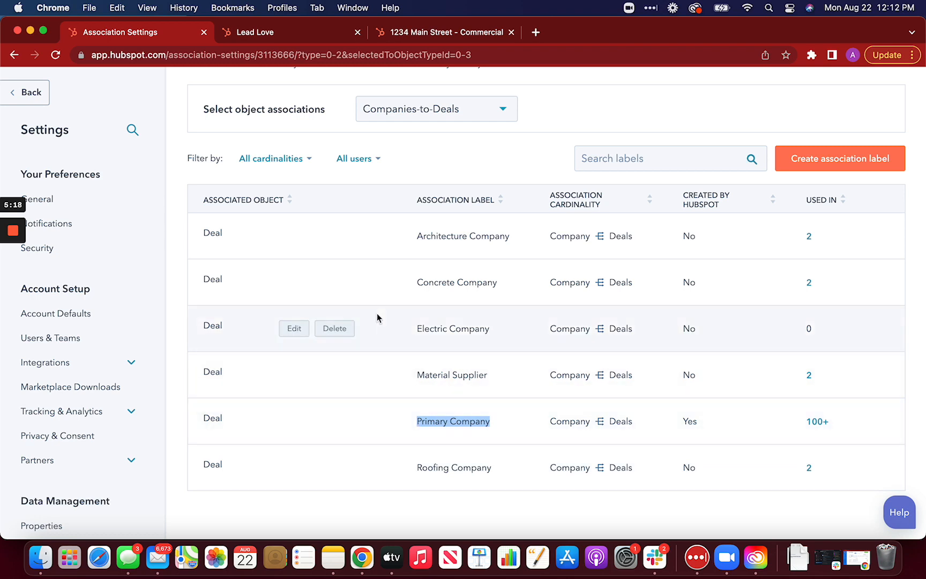
mouse_move(57, 435)
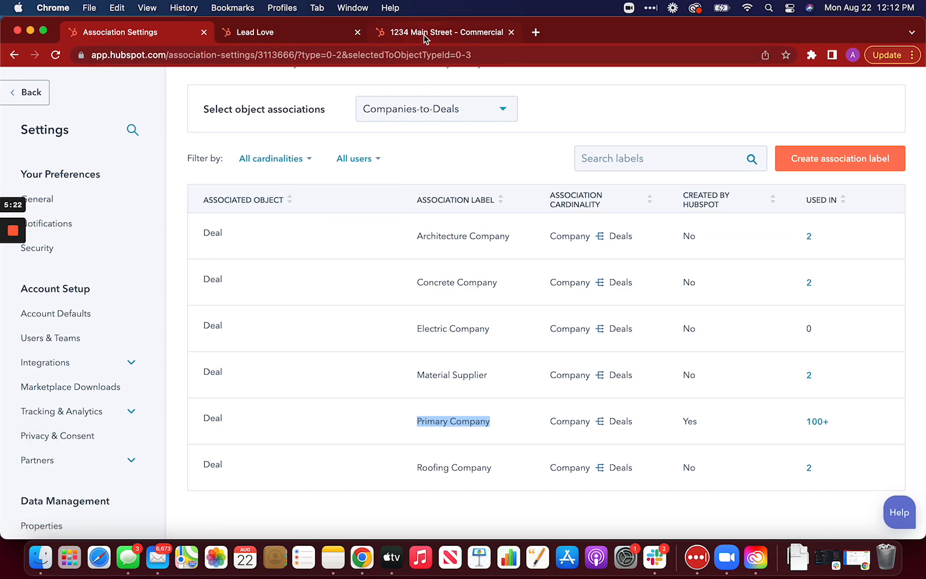
Return to the 1234 Main Street - Commercial deal and review its Companies card labels
left_click(444, 32)
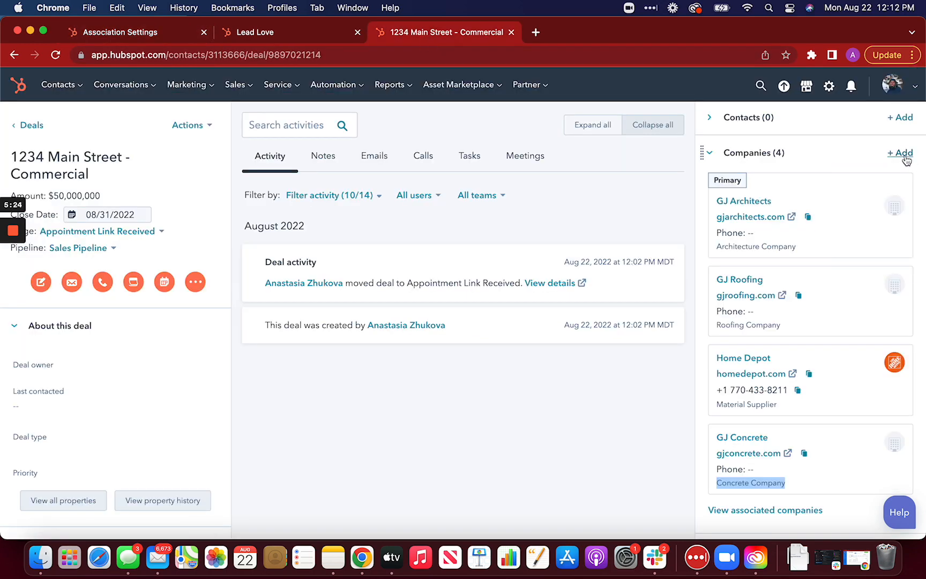
left_click(895, 174)
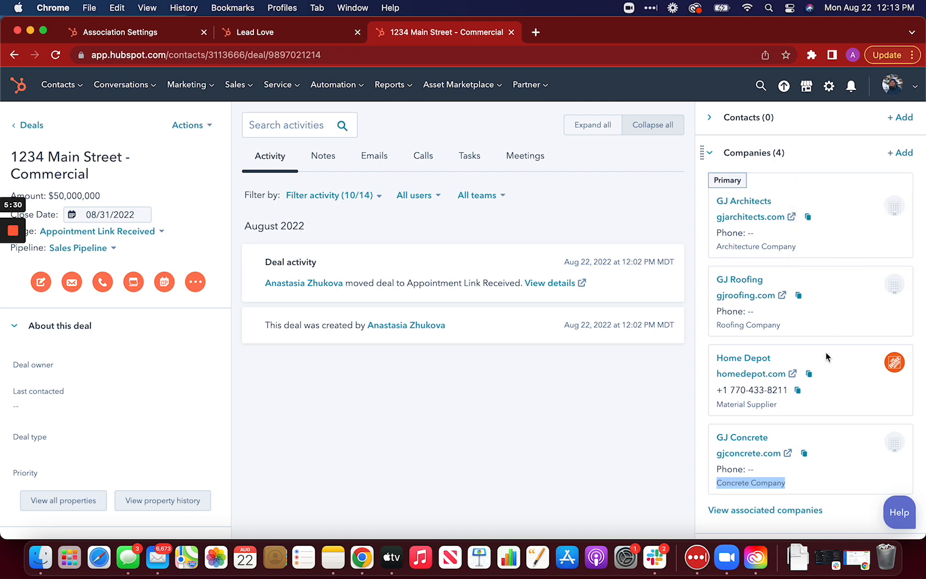
mouse_move(616, 406)
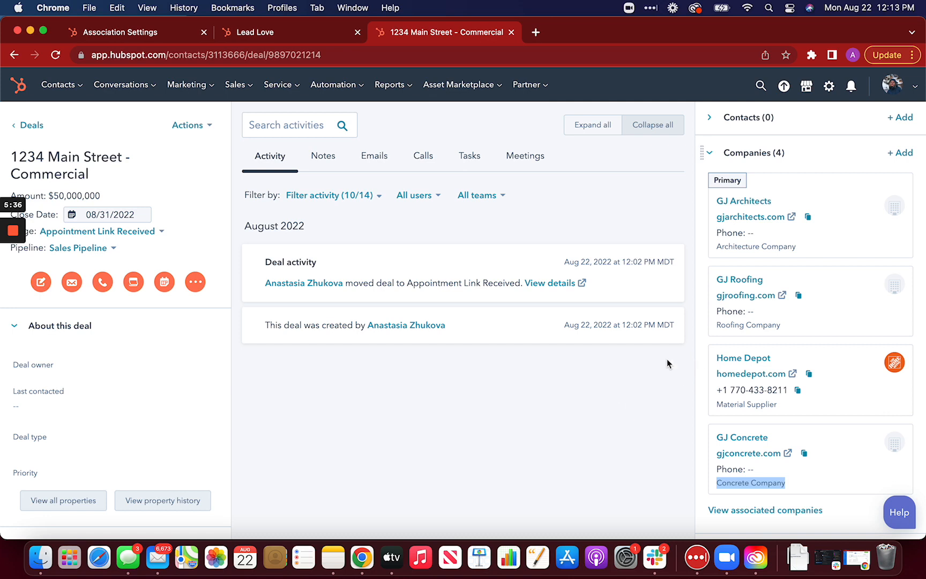
mouse_move(667, 342)
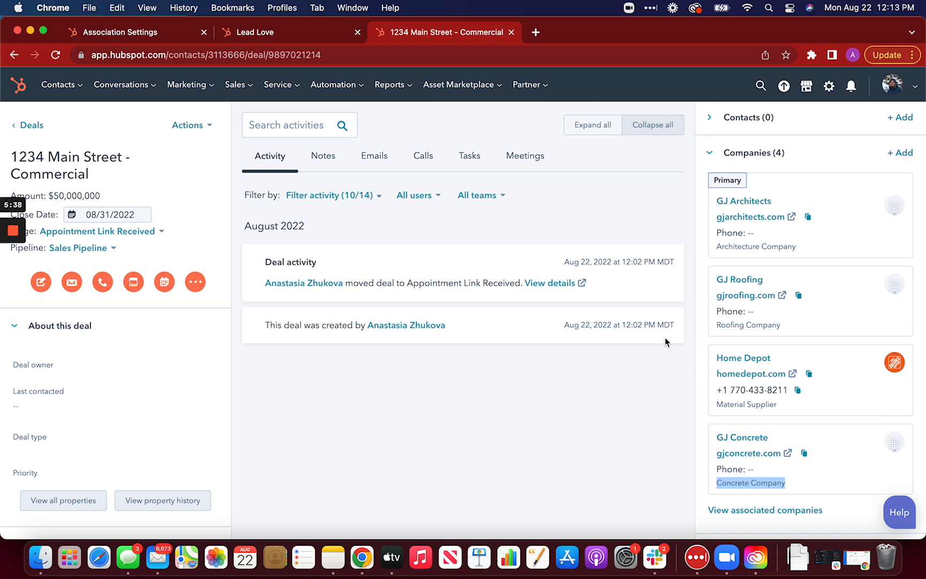
mouse_move(660, 386)
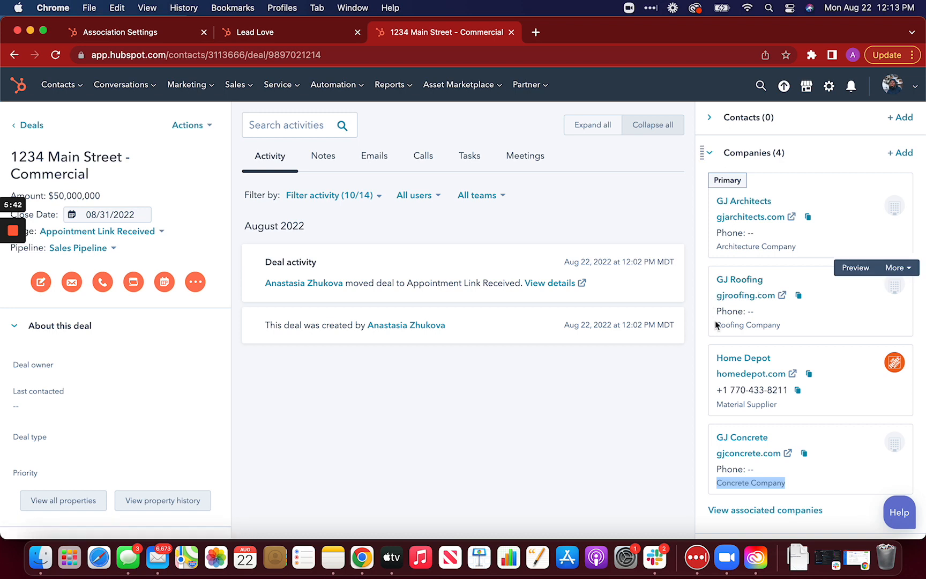
mouse_move(755, 288)
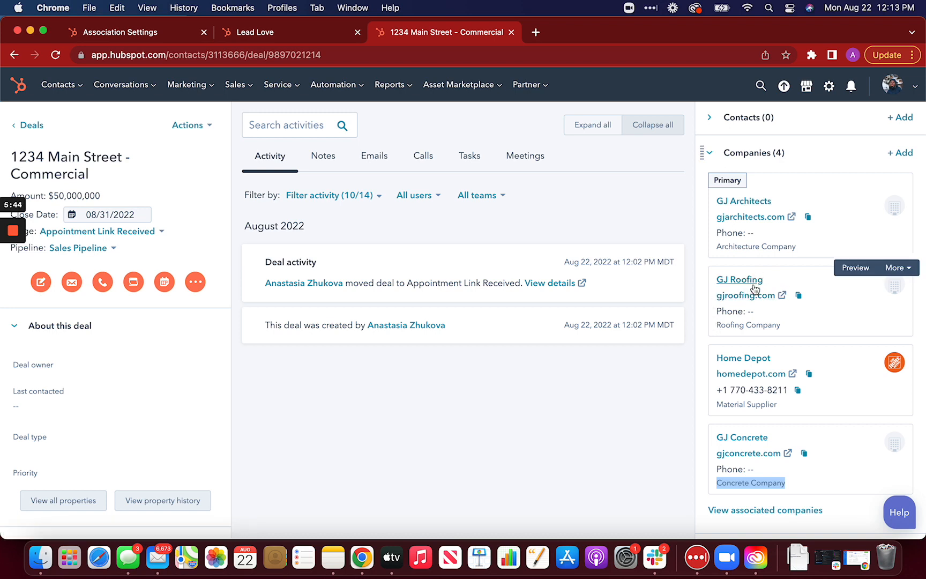
mouse_move(772, 329)
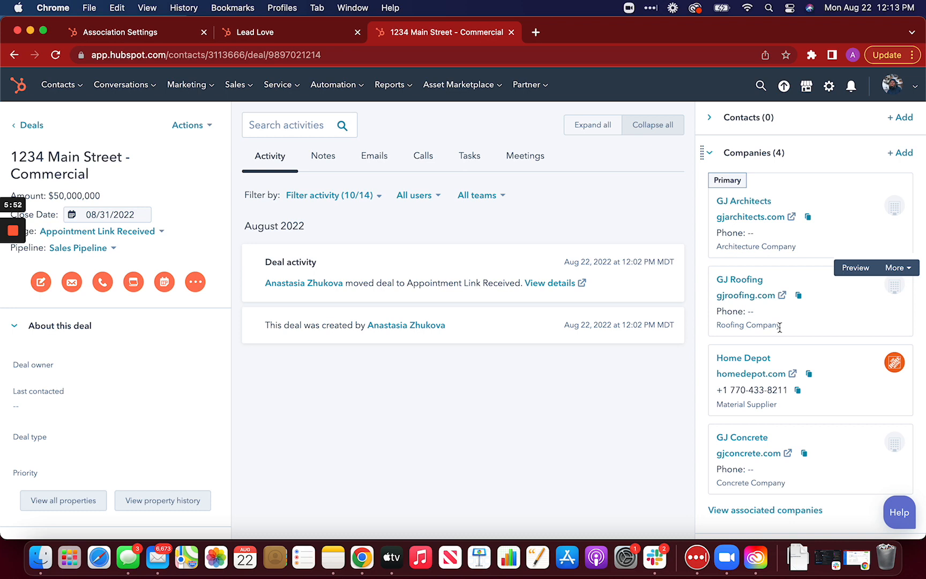
mouse_move(672, 396)
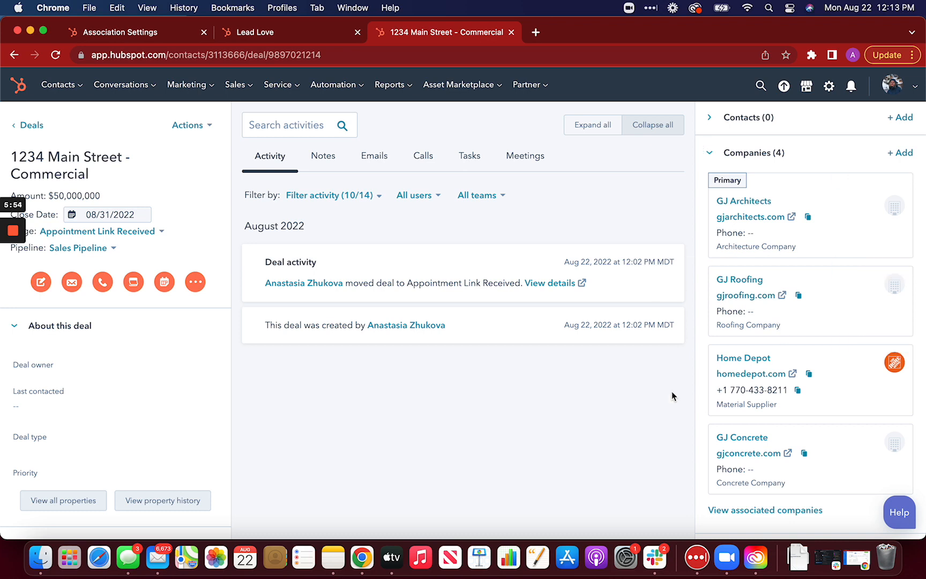
mouse_move(528, 414)
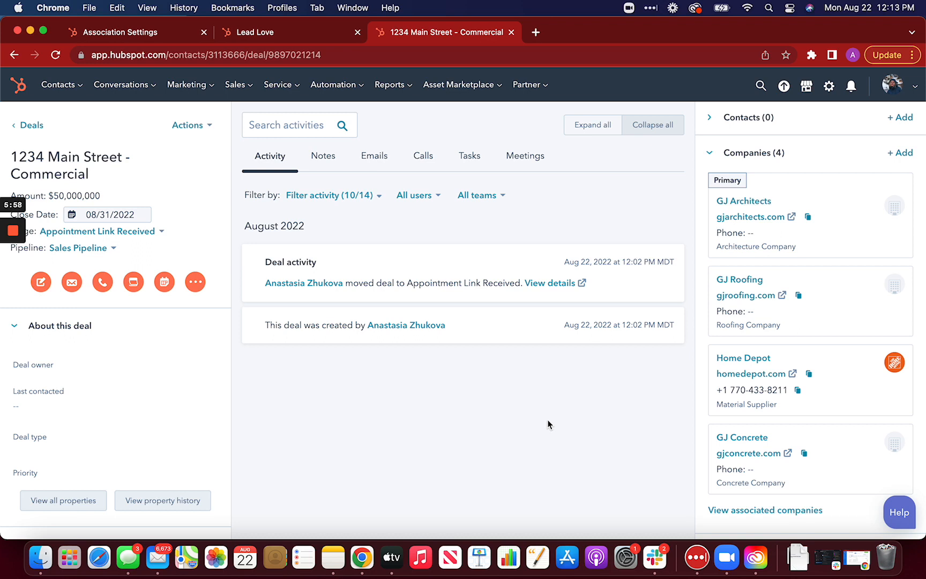
mouse_move(767, 405)
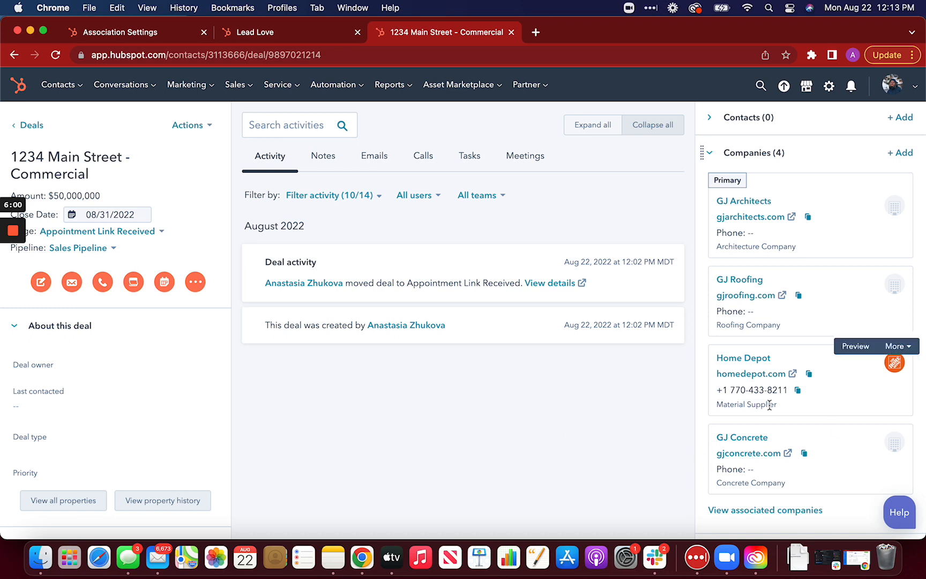
mouse_move(50, 301)
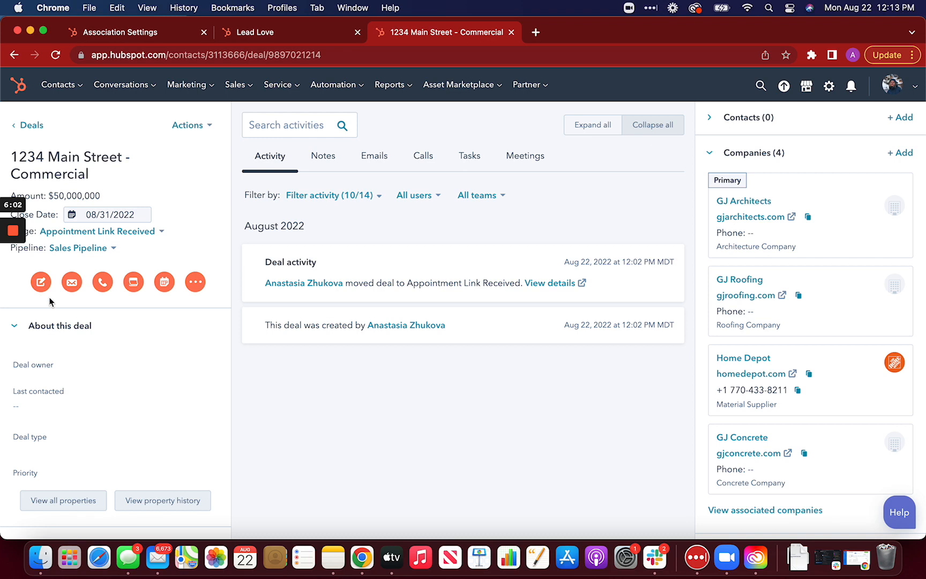